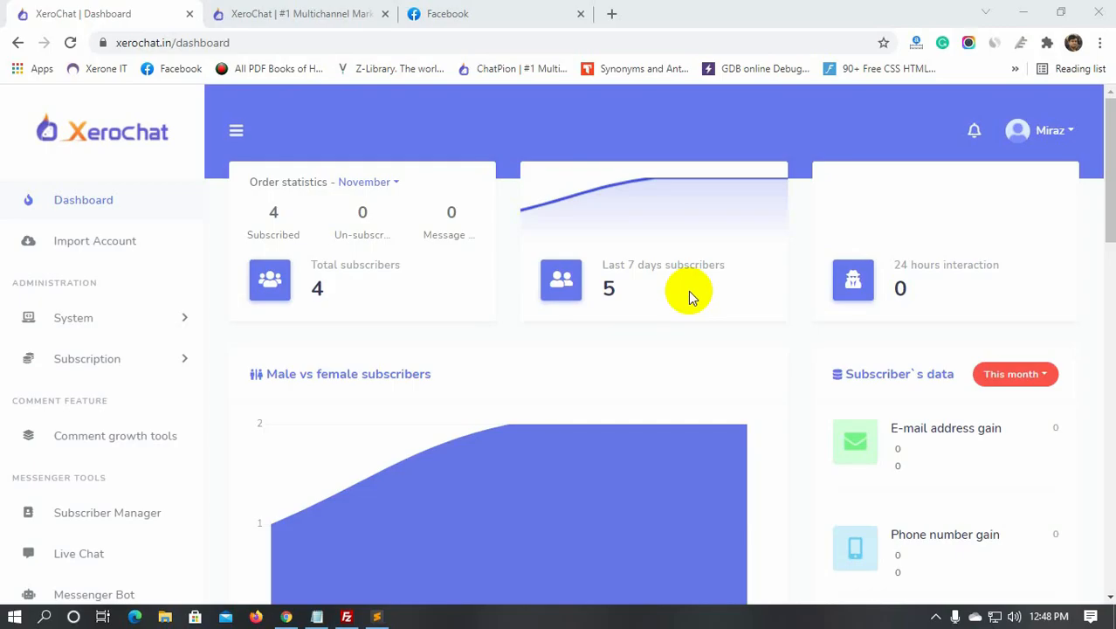
{"action": "mouse_move", "coordinate": [45, 493]}
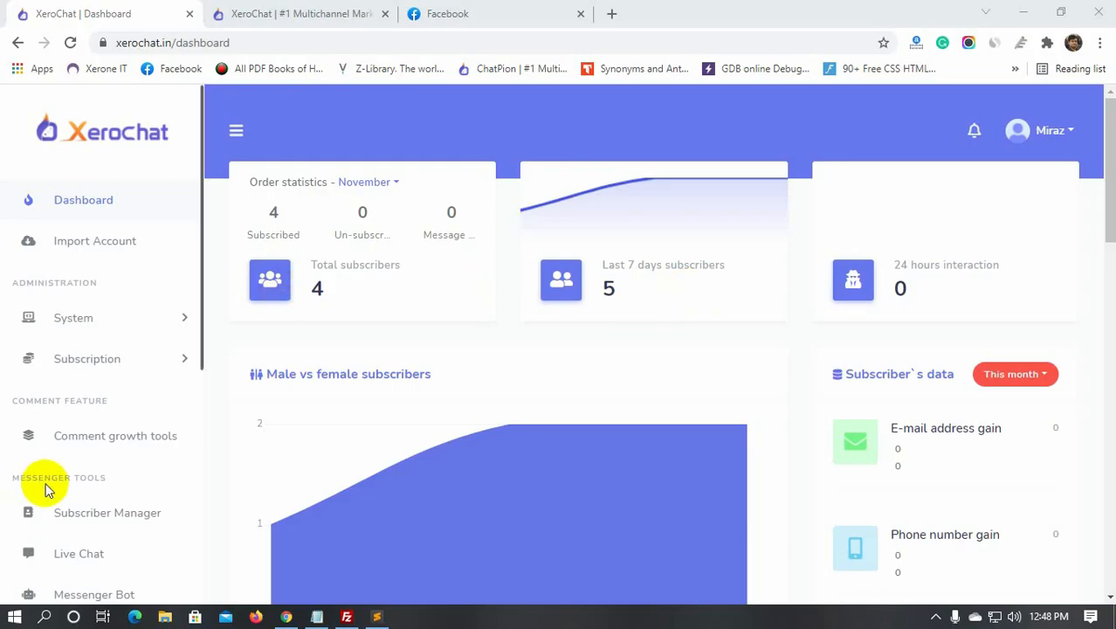
{"action": "mouse_move", "coordinate": [115, 421]}
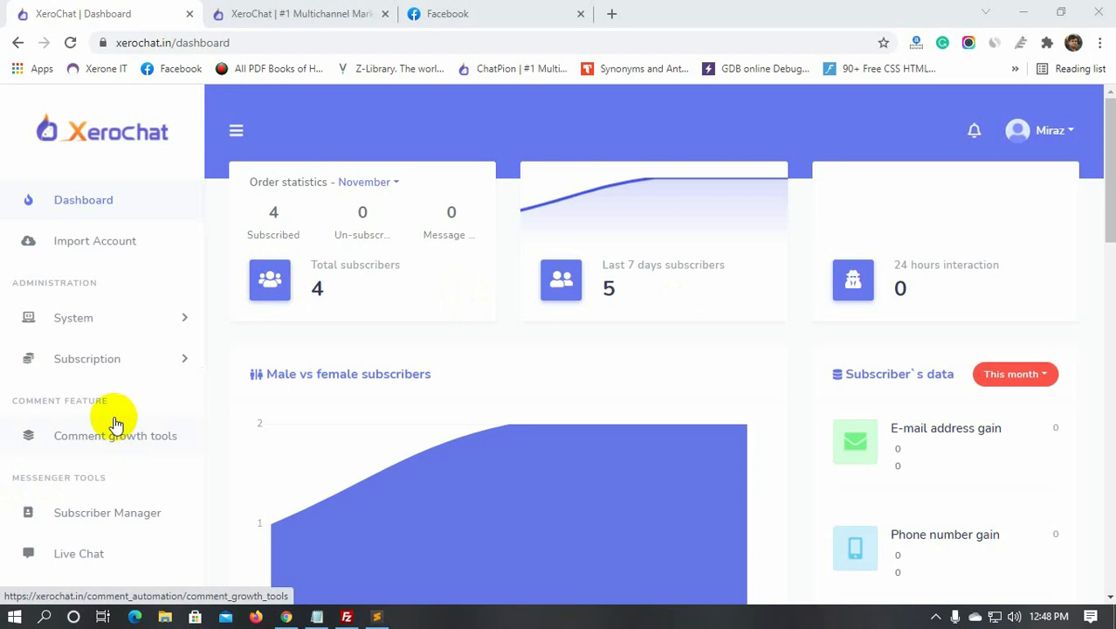
Step: Create a Visual Flow Builder flow for The Wardrobe page titled 'Engagement Flow'
{"action": "scroll", "scroll_direction": "down", "scroll_amount": 3}
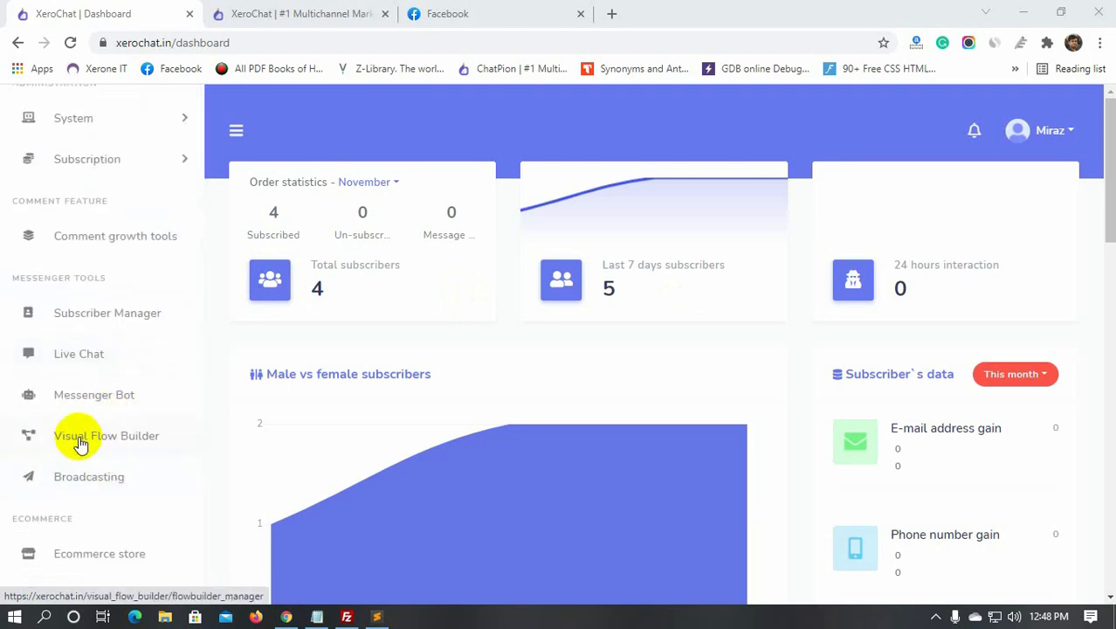
{"action": "left_click", "coordinate": [107, 436]}
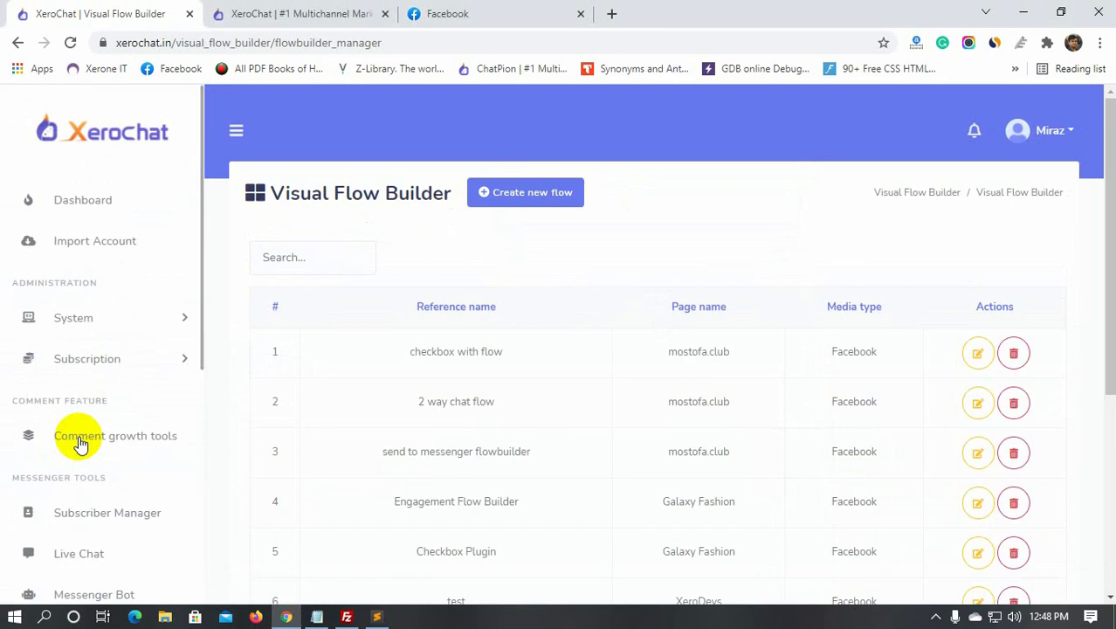
{"action": "mouse_move", "coordinate": [532, 285]}
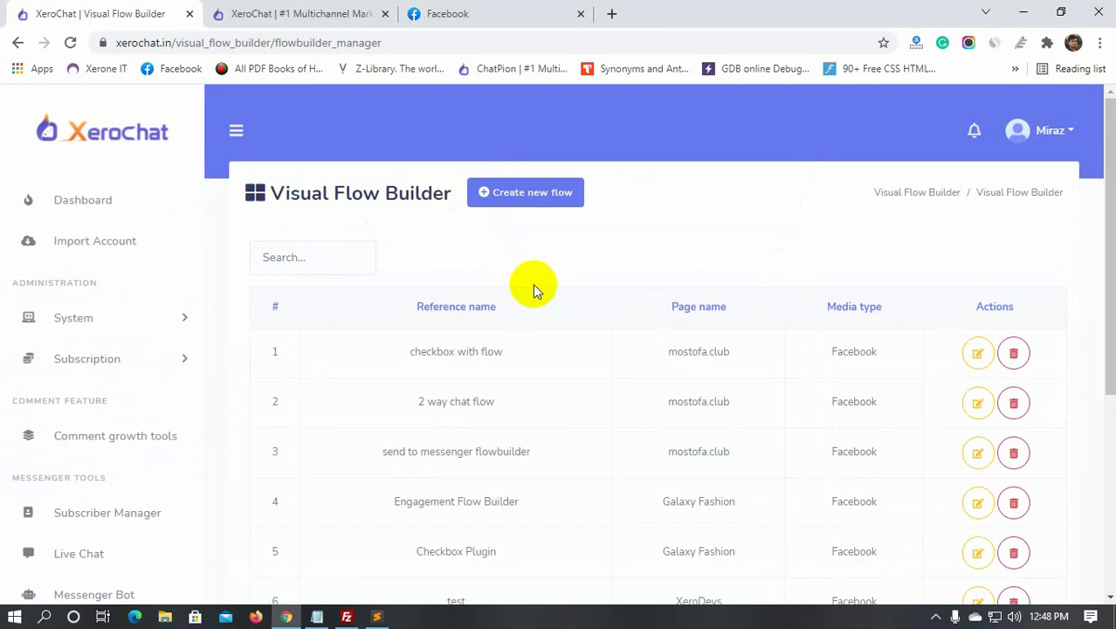
{"action": "left_click", "coordinate": [525, 192]}
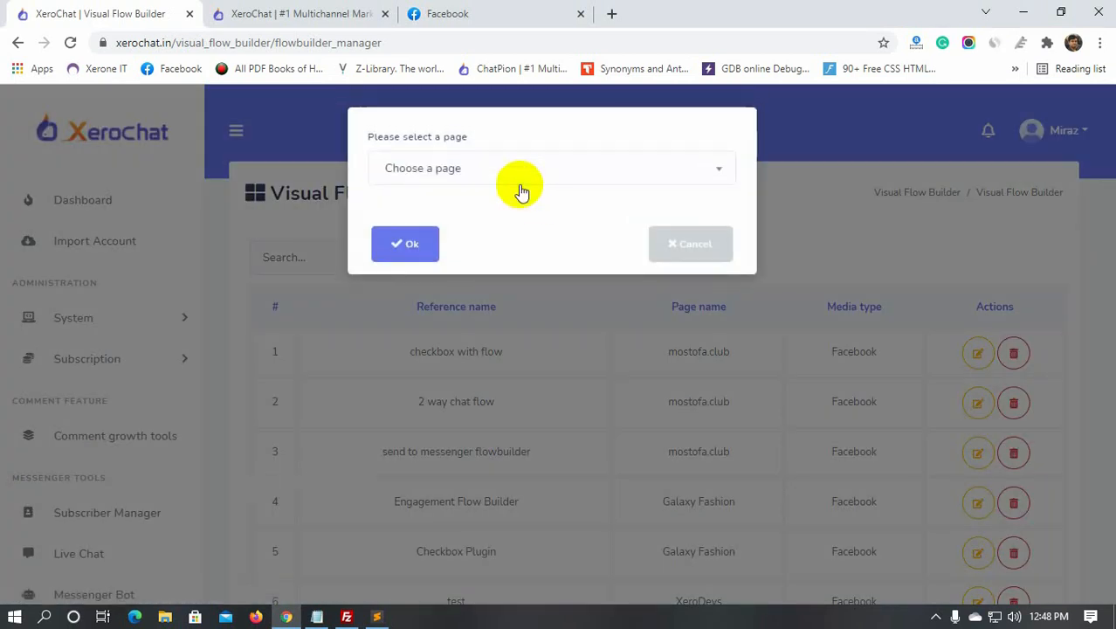
{"action": "left_click", "coordinate": [550, 168]}
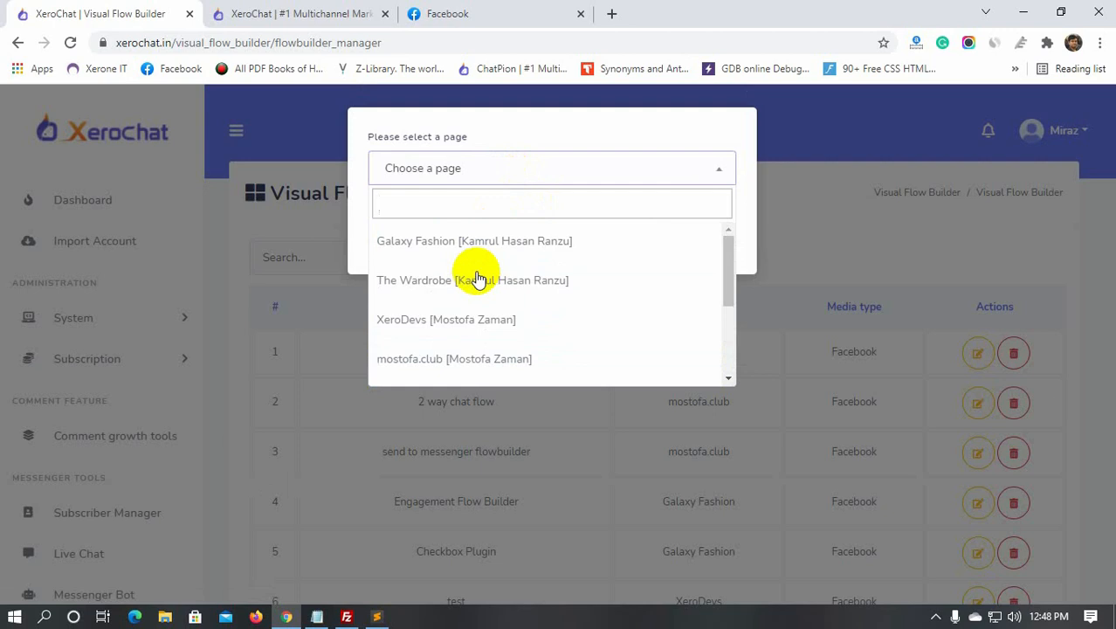
{"action": "left_click", "coordinate": [472, 280]}
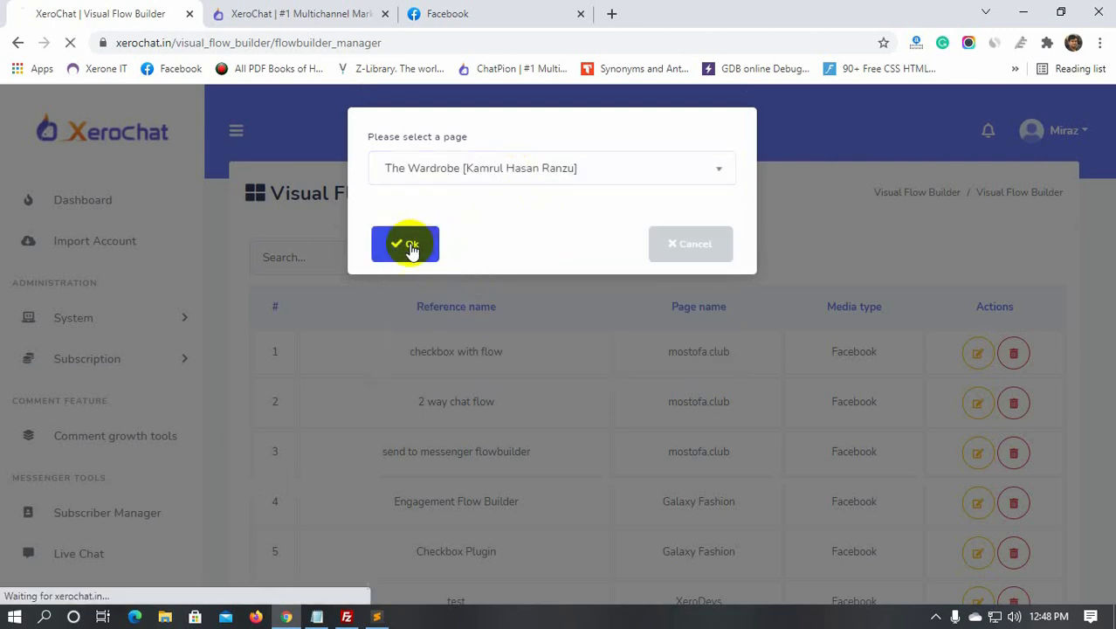
{"action": "left_click", "coordinate": [404, 243]}
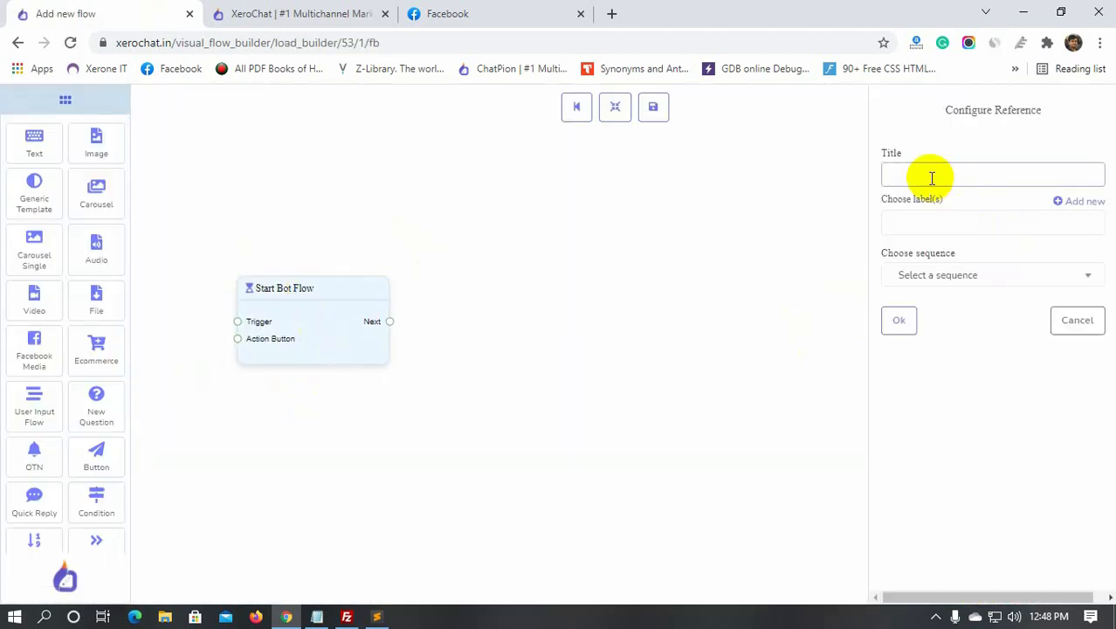
{"action": "type", "text": "Engagement Flow"}
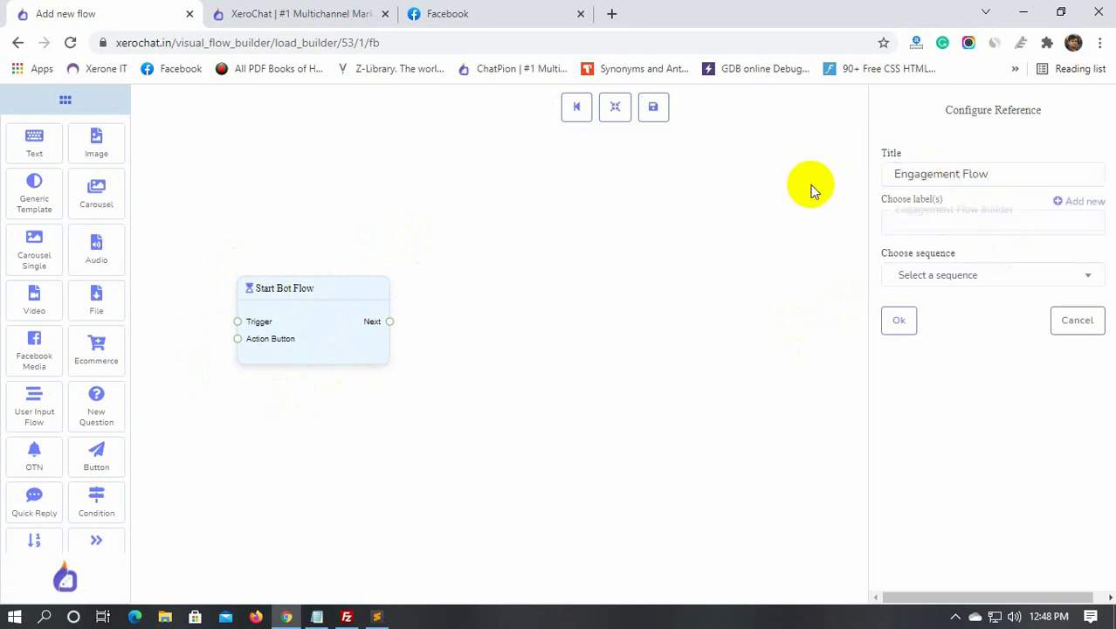
{"action": "left_click", "coordinate": [898, 321]}
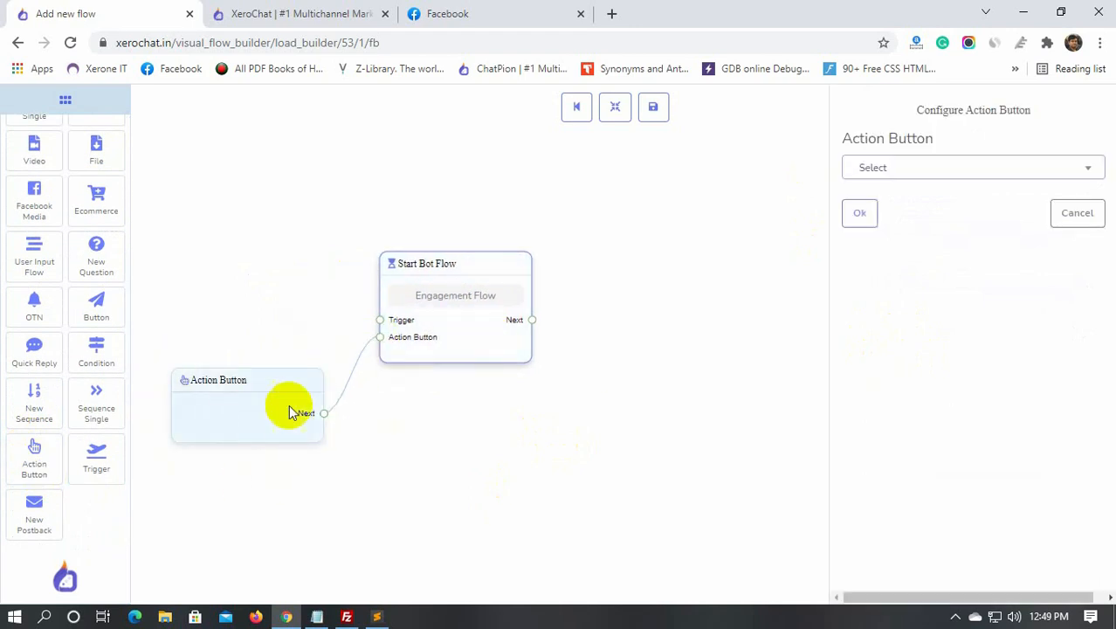
Step: Make the Action Button a Messenger engagement M.me link plugin with reference 'm.me link'
{"action": "left_click", "coordinate": [972, 167]}
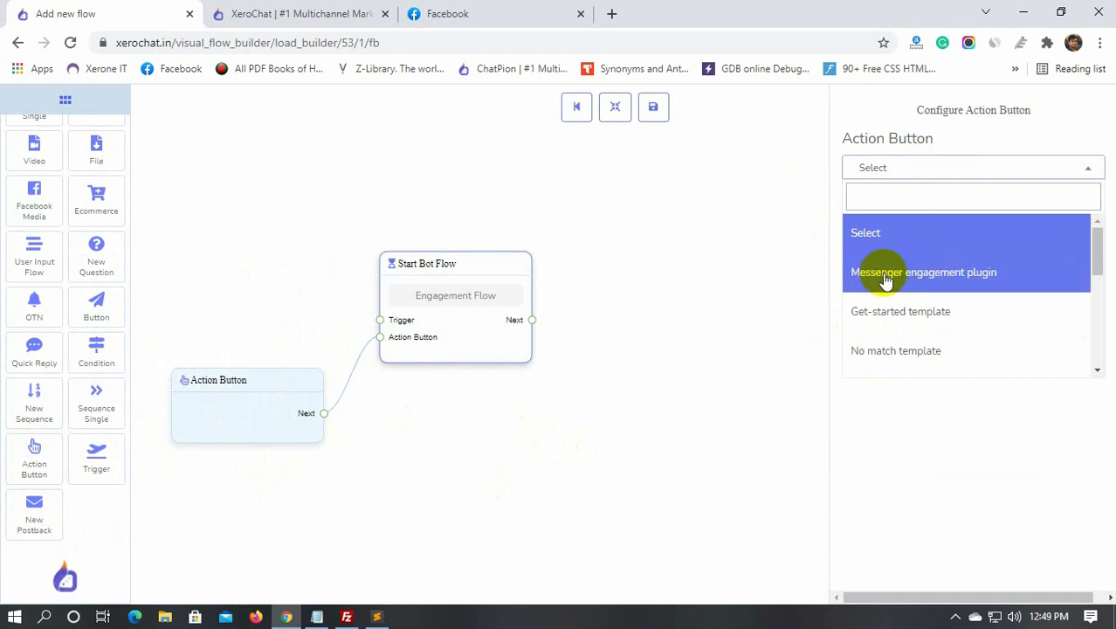
{"action": "left_click", "coordinate": [924, 272]}
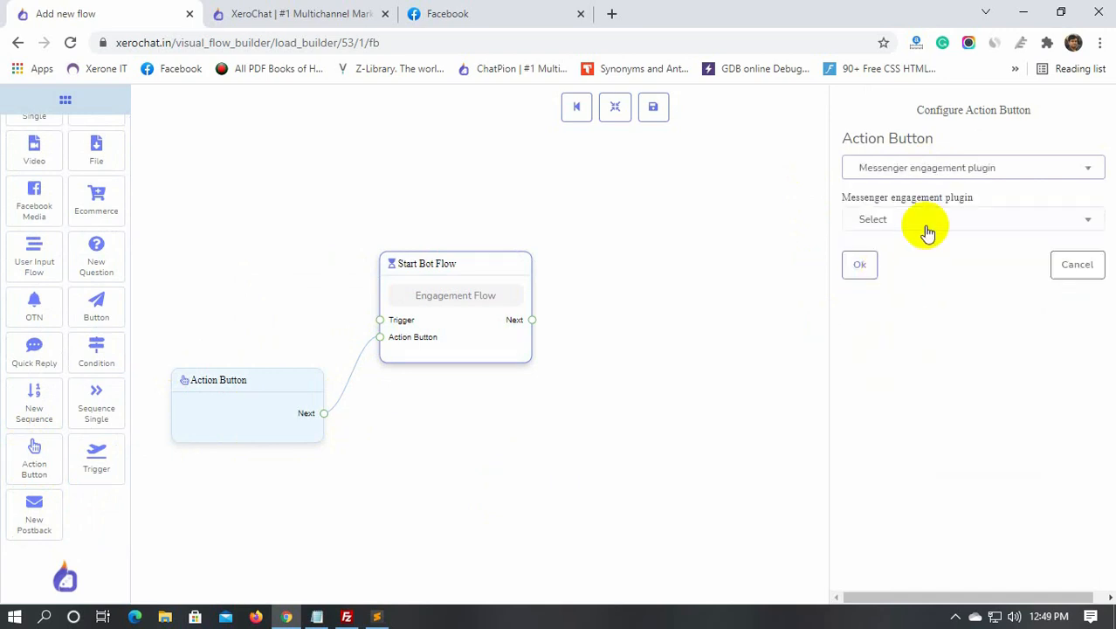
{"action": "left_click", "coordinate": [971, 219]}
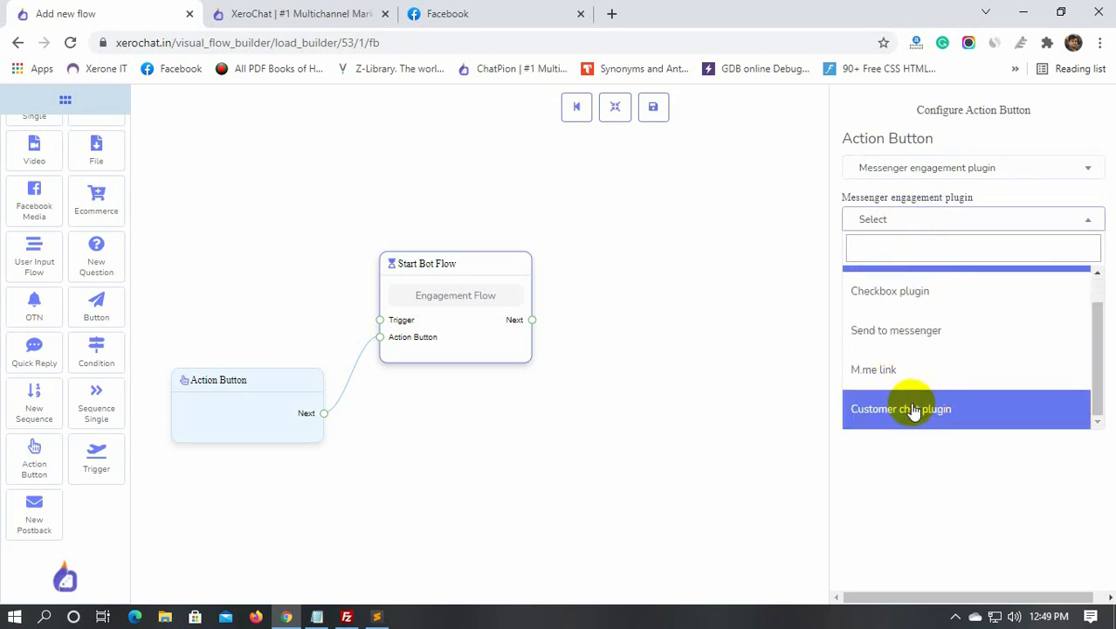
{"action": "left_click", "coordinate": [873, 369]}
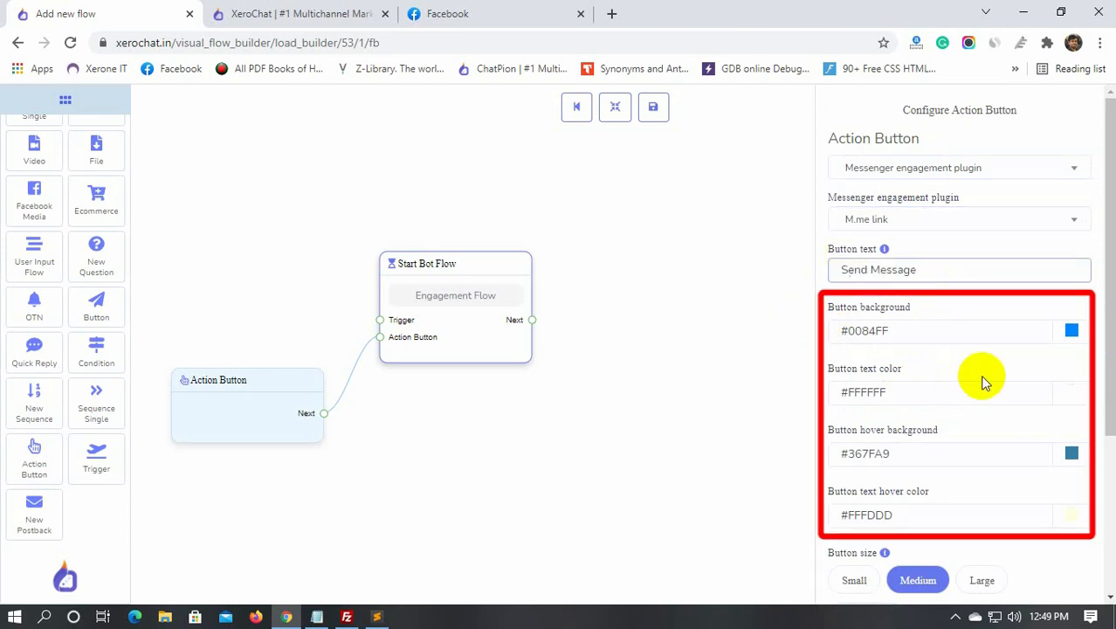
{"action": "scroll", "scroll_direction": "down", "scroll_amount": 3}
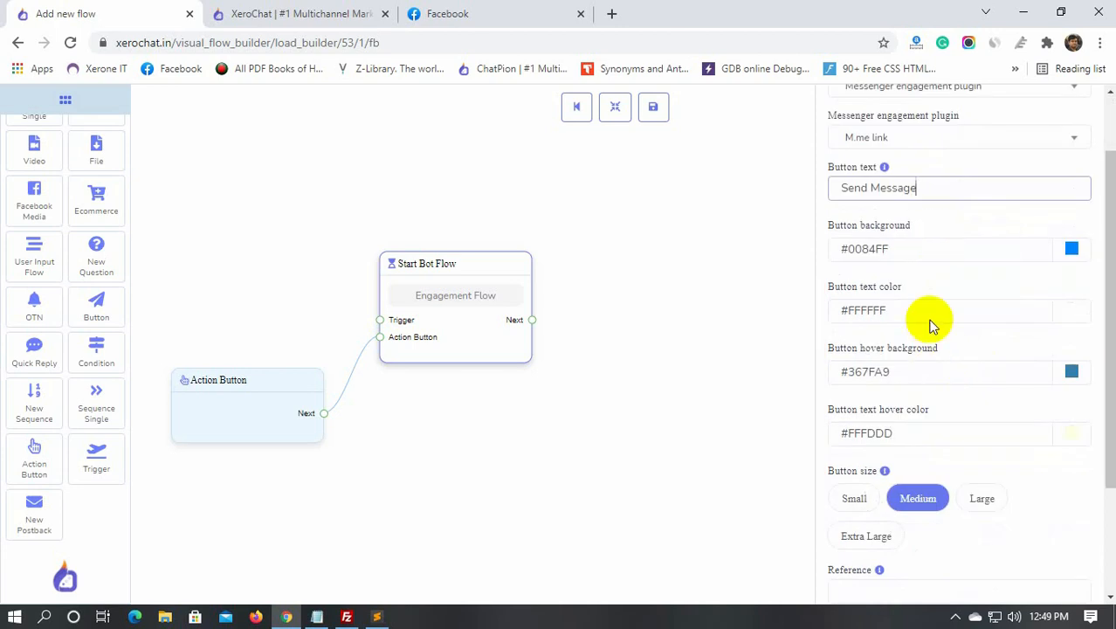
{"action": "scroll", "scroll_direction": "down", "scroll_amount": 3}
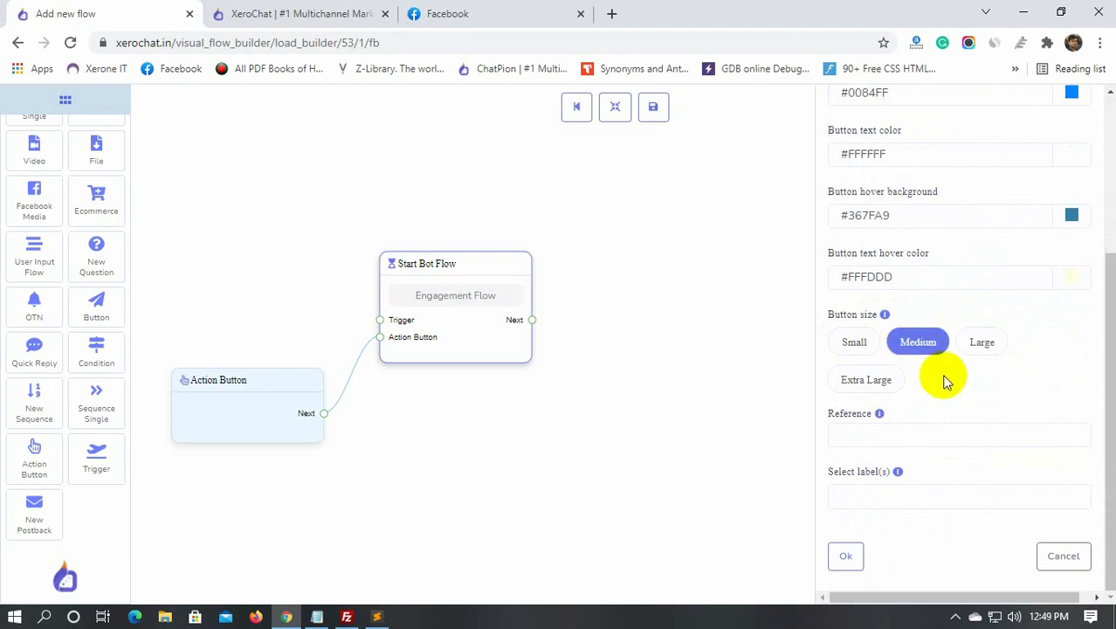
{"action": "type", "text": "m"}
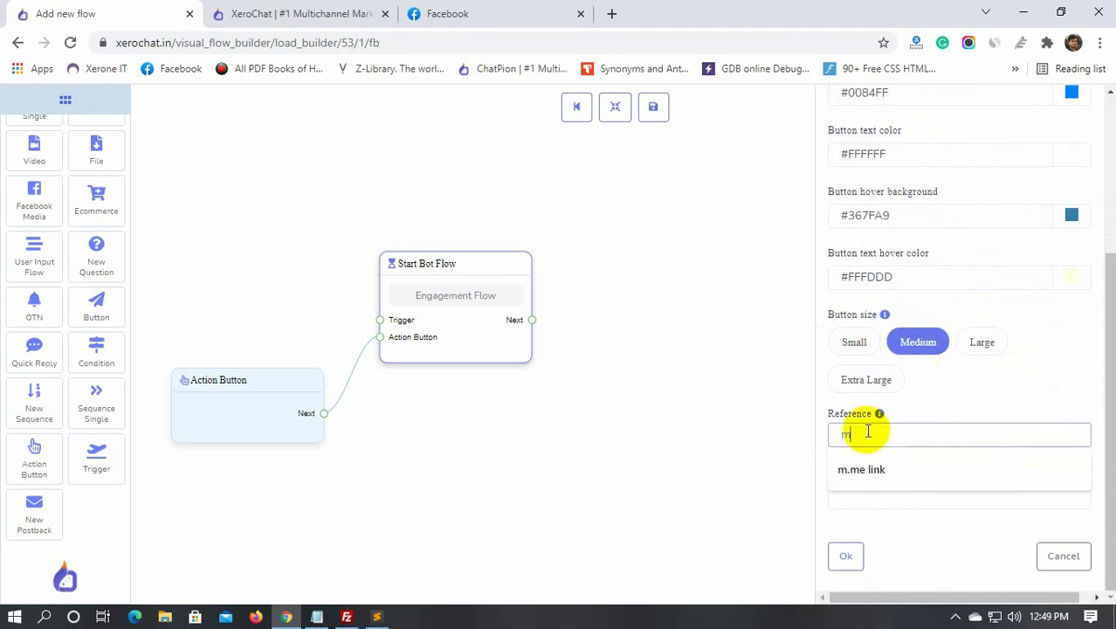
{"action": "type", "text": ".me"}
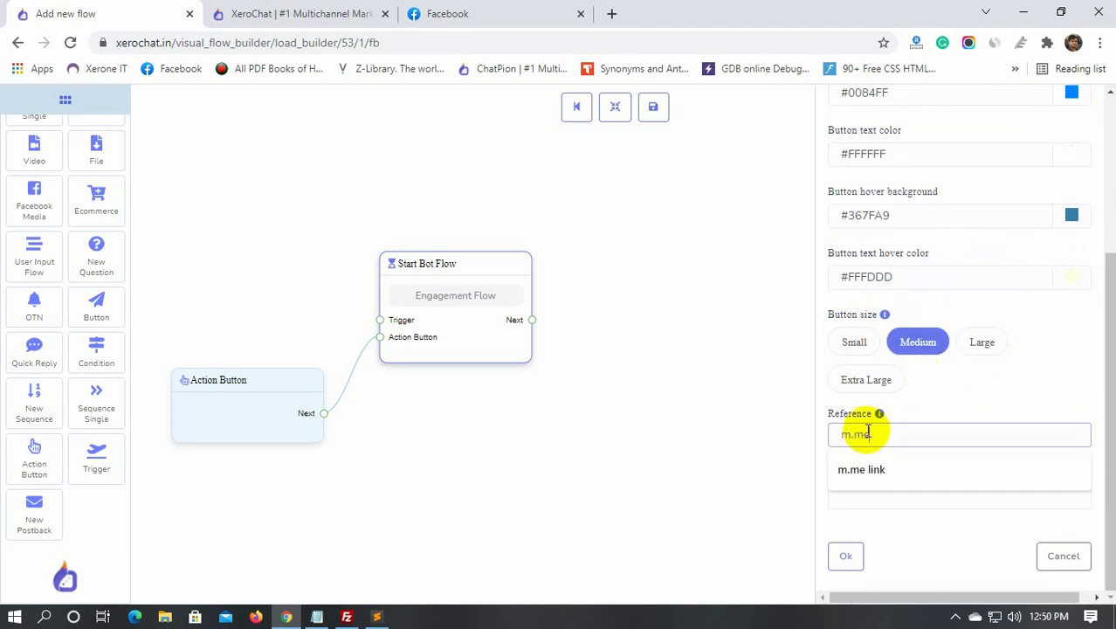
{"action": "left_click", "coordinate": [861, 469]}
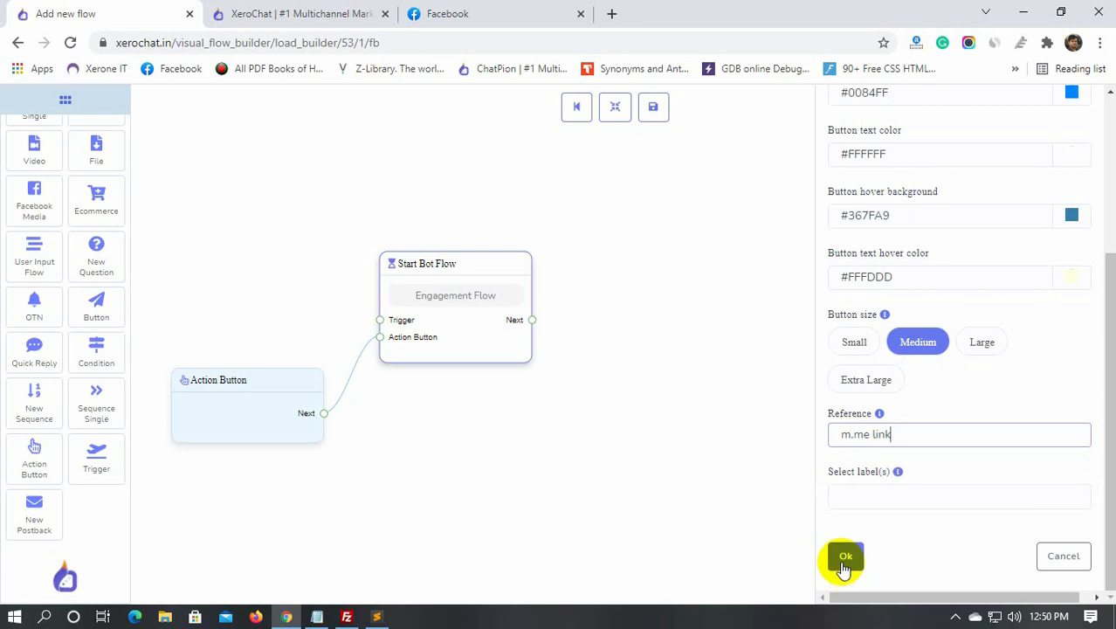
Step: Confirm the action button and add the Text reply 'Thanks for clicking the m.me link to connect us.'
{"action": "left_click", "coordinate": [843, 557]}
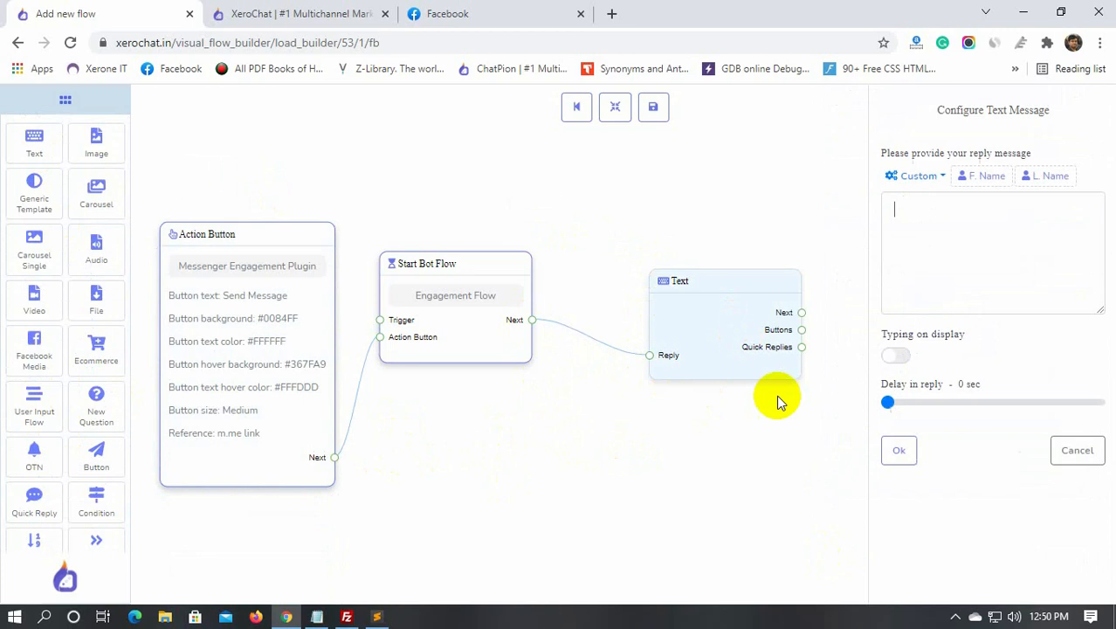
{"action": "type", "text": "Thanks for clicking the m.me link to"}
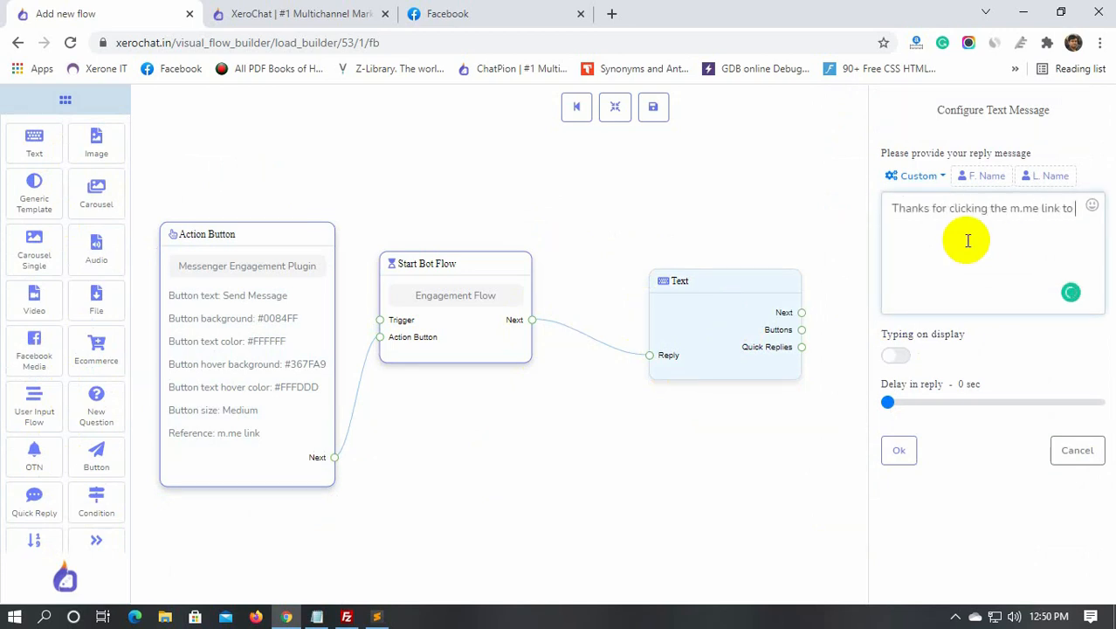
{"action": "left_click", "coordinate": [898, 449]}
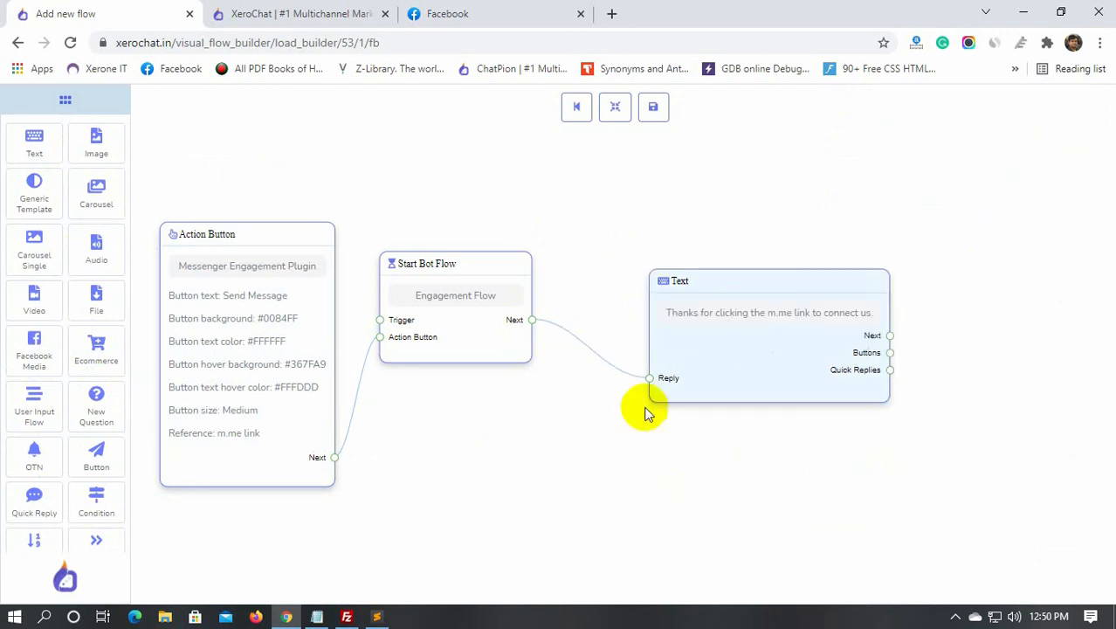
{"action": "left_click", "coordinate": [652, 107]}
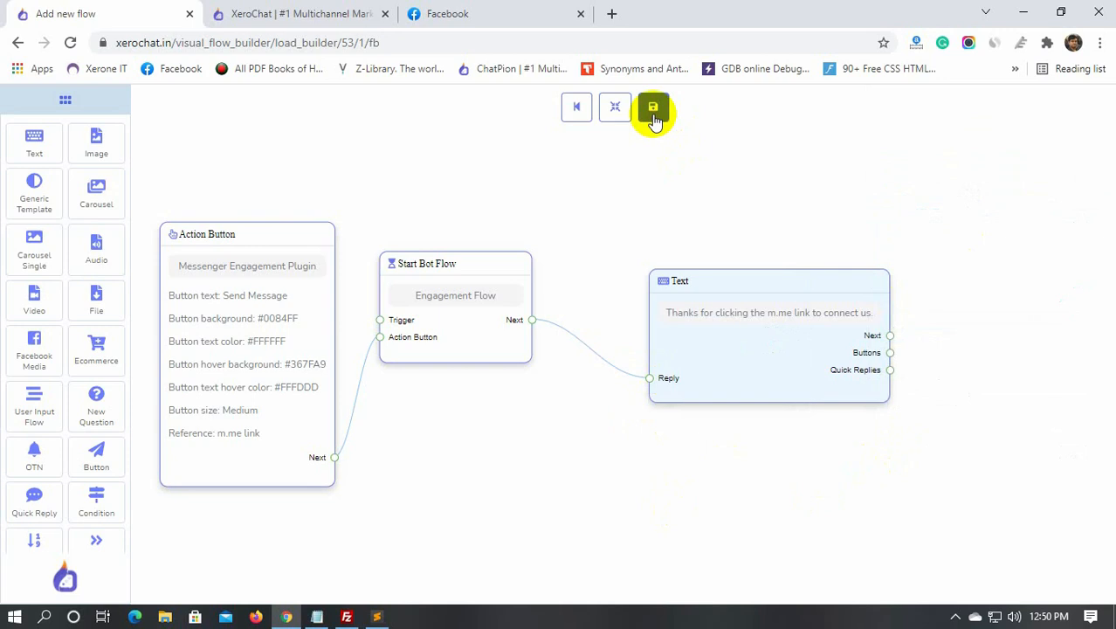
Step: Save Engagement Flow using the builder toolbar's save icon
{"action": "left_click", "coordinate": [652, 107]}
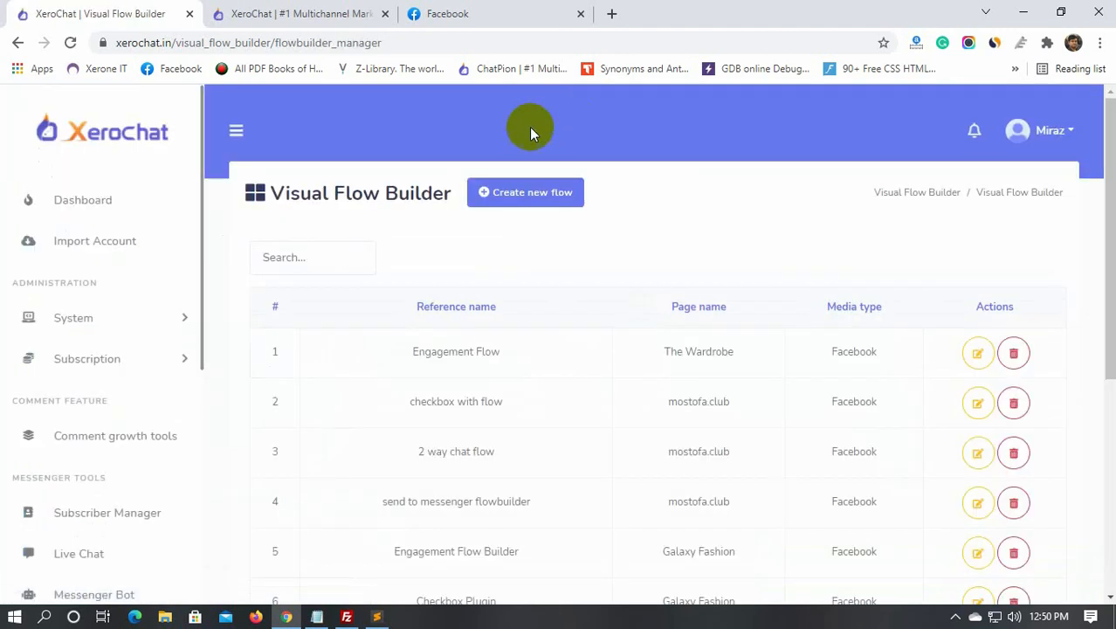
Step: View The Wardrobe's M.me link Js embed code, then switch to FileZilla
{"action": "left_click", "coordinate": [94, 594]}
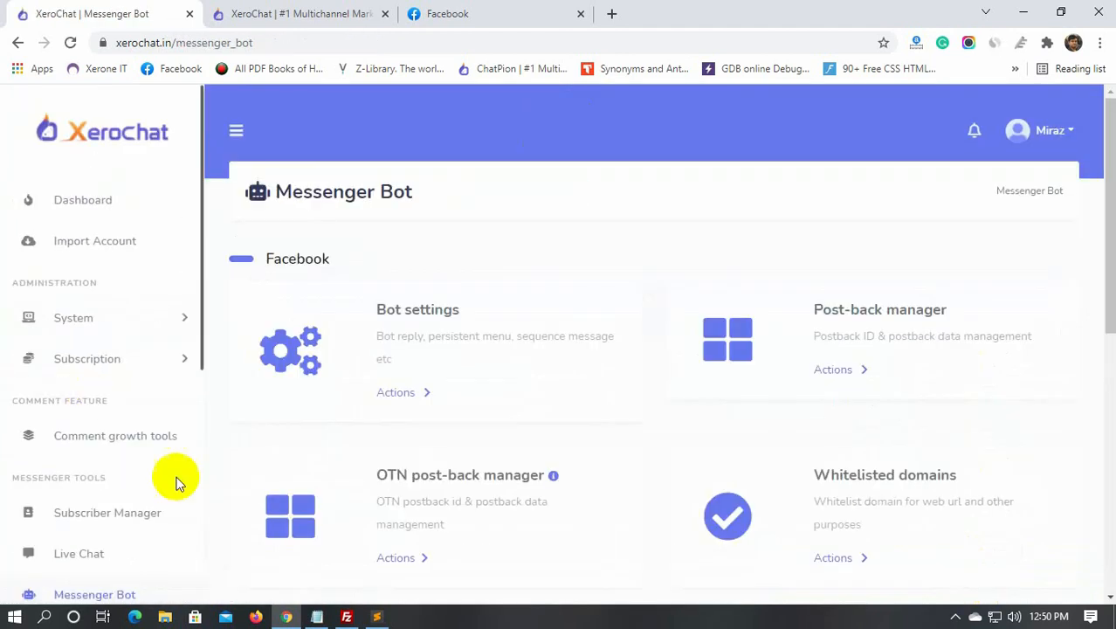
{"action": "scroll", "scroll_direction": "down", "scroll_amount": 3}
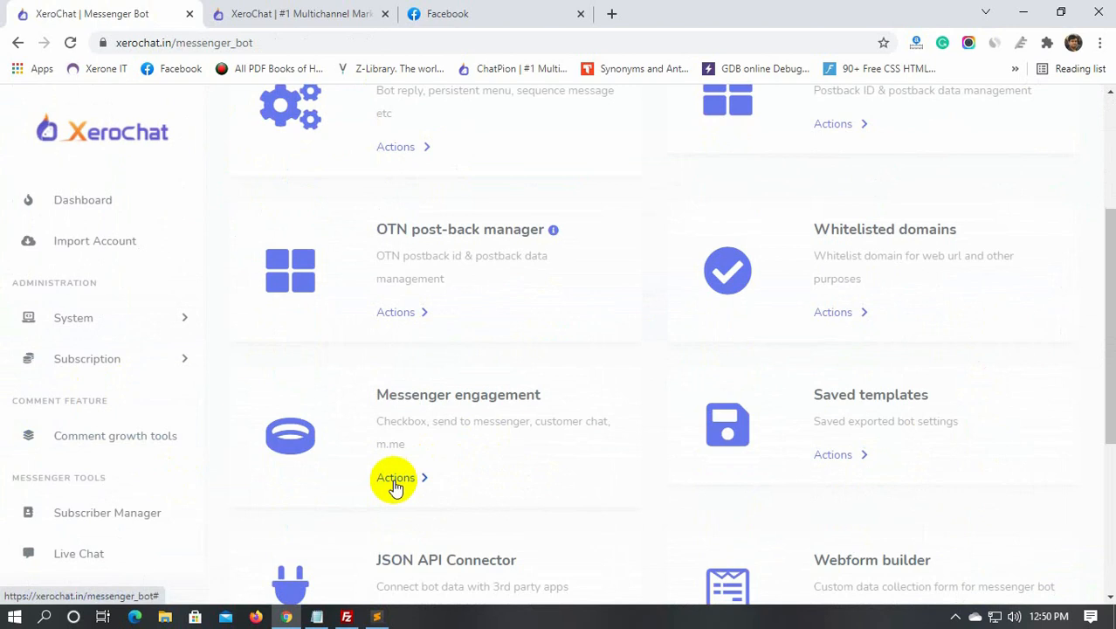
{"action": "left_click", "coordinate": [396, 478]}
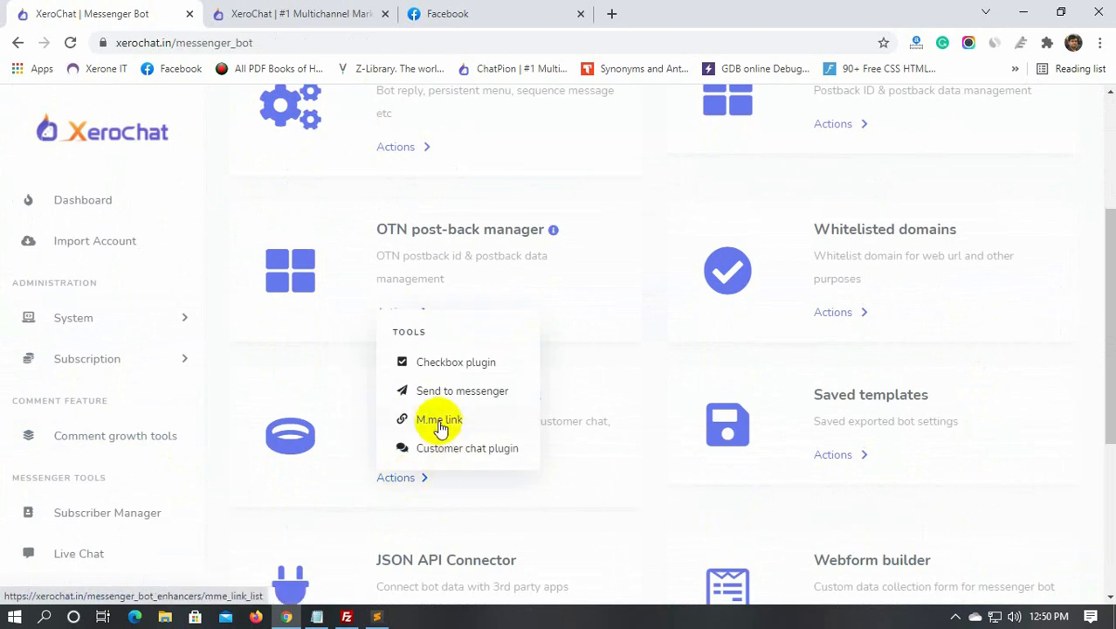
{"action": "left_click", "coordinate": [438, 418]}
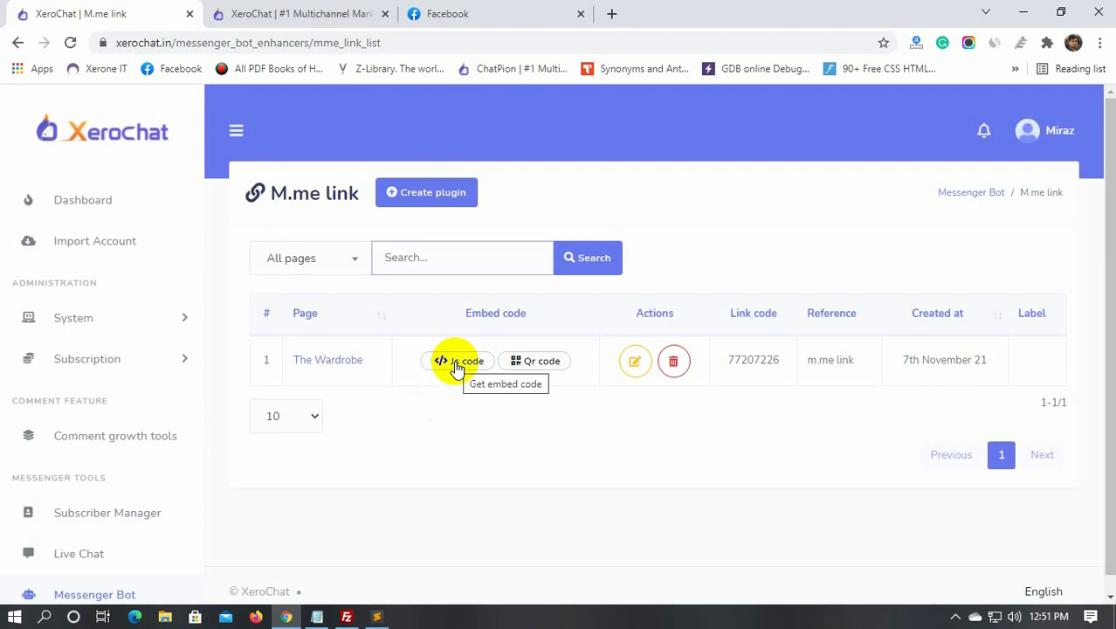
{"action": "left_click", "coordinate": [458, 360]}
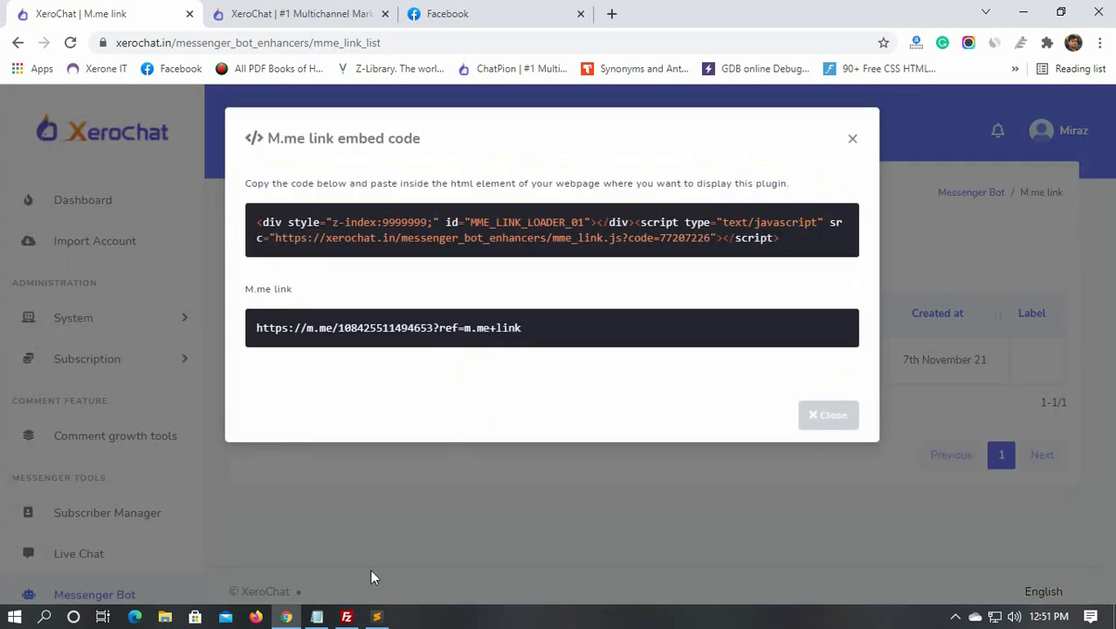
{"action": "left_click", "coordinate": [344, 616]}
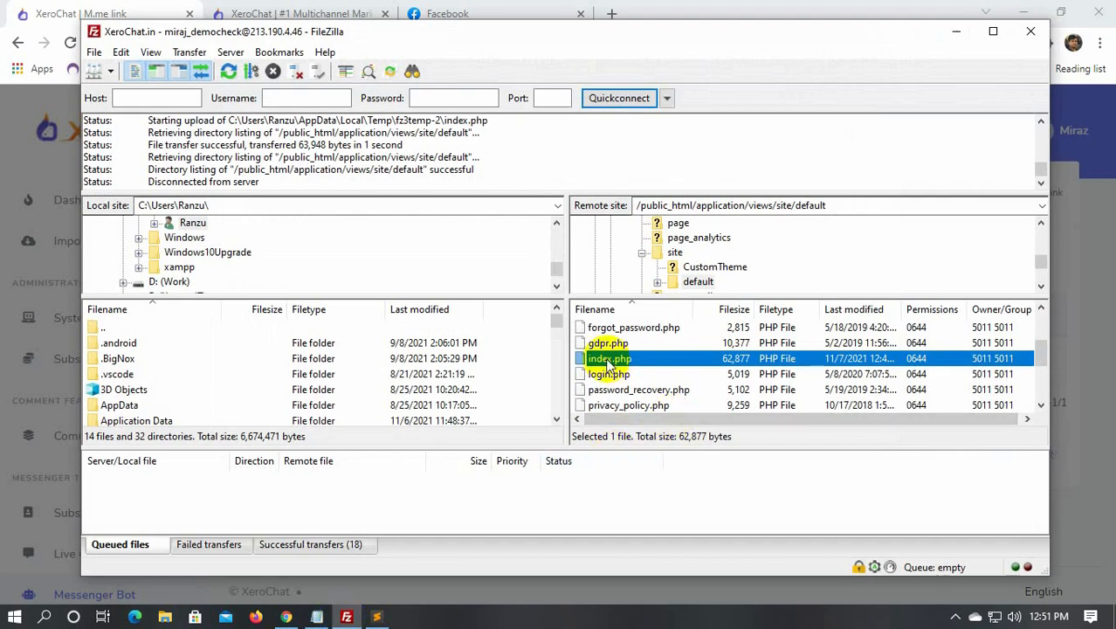
Step: Reopen the server's index.php for editing, discarding the stale local copy
{"action": "double_click", "coordinate": [608, 358]}
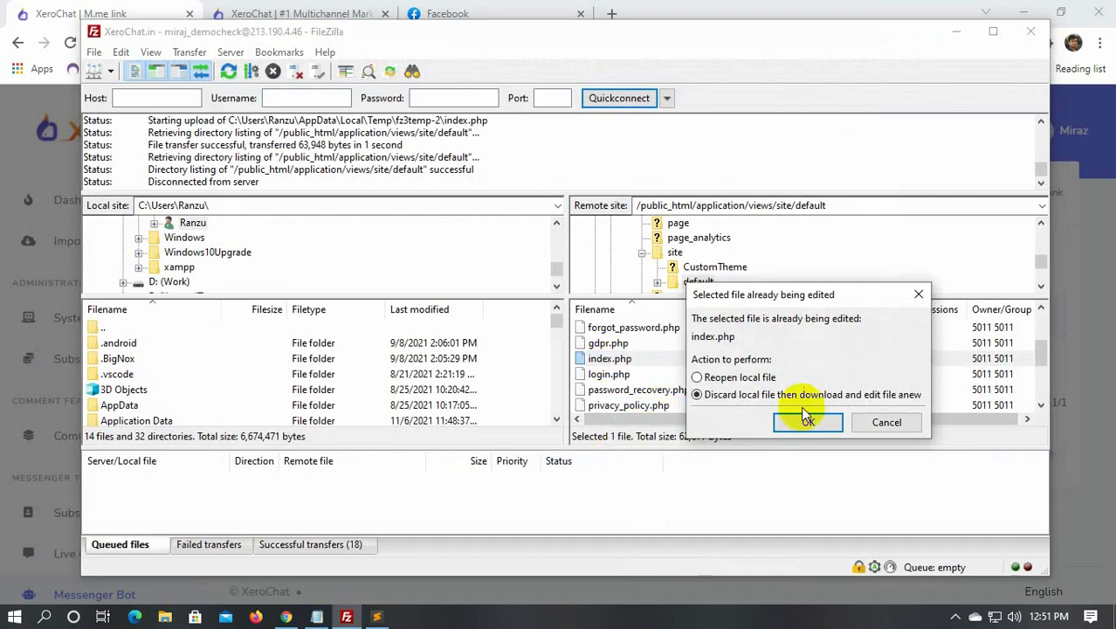
{"action": "left_click", "coordinate": [807, 422]}
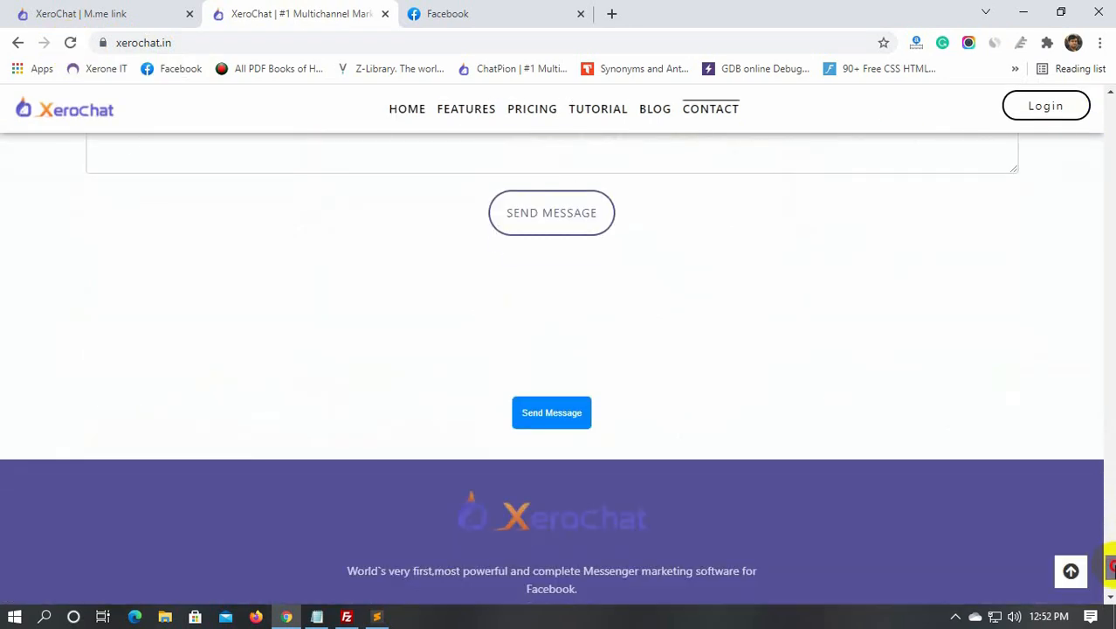
{"action": "mouse_move", "coordinate": [475, 417]}
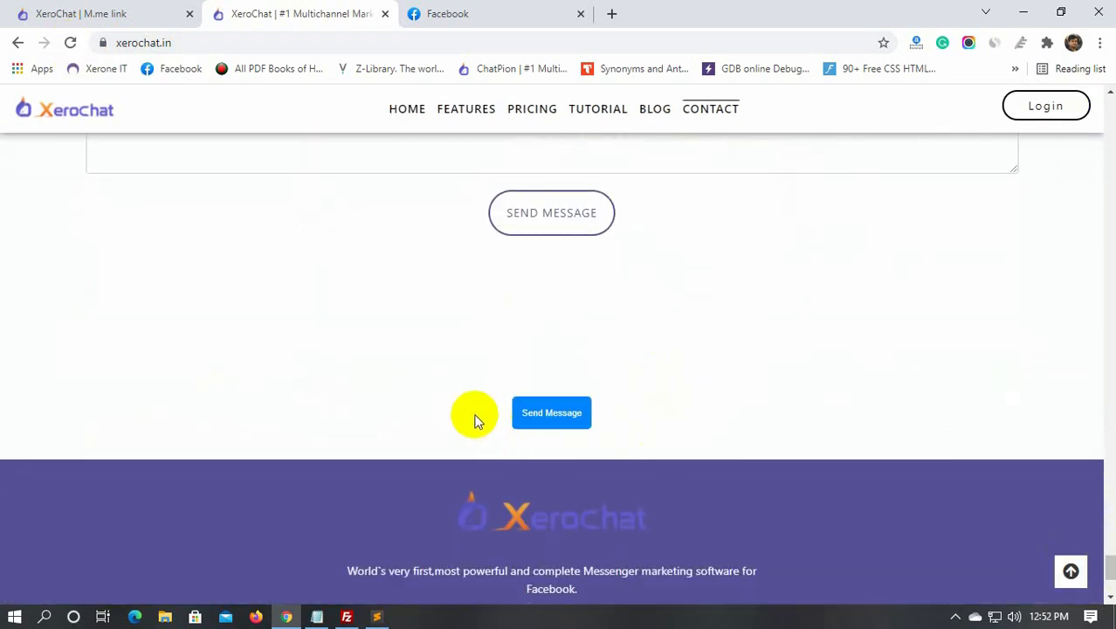
{"action": "mouse_move", "coordinate": [763, 379]}
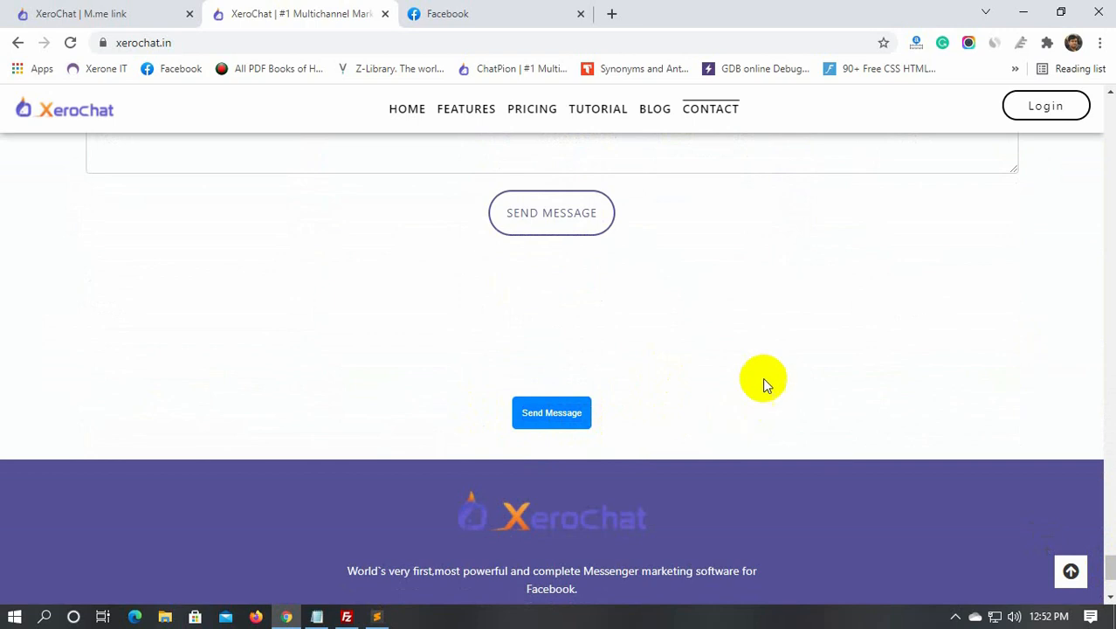
Step: Test the site's Send Message button in Messenger, then return to the M.me link list
{"action": "left_click", "coordinate": [551, 413]}
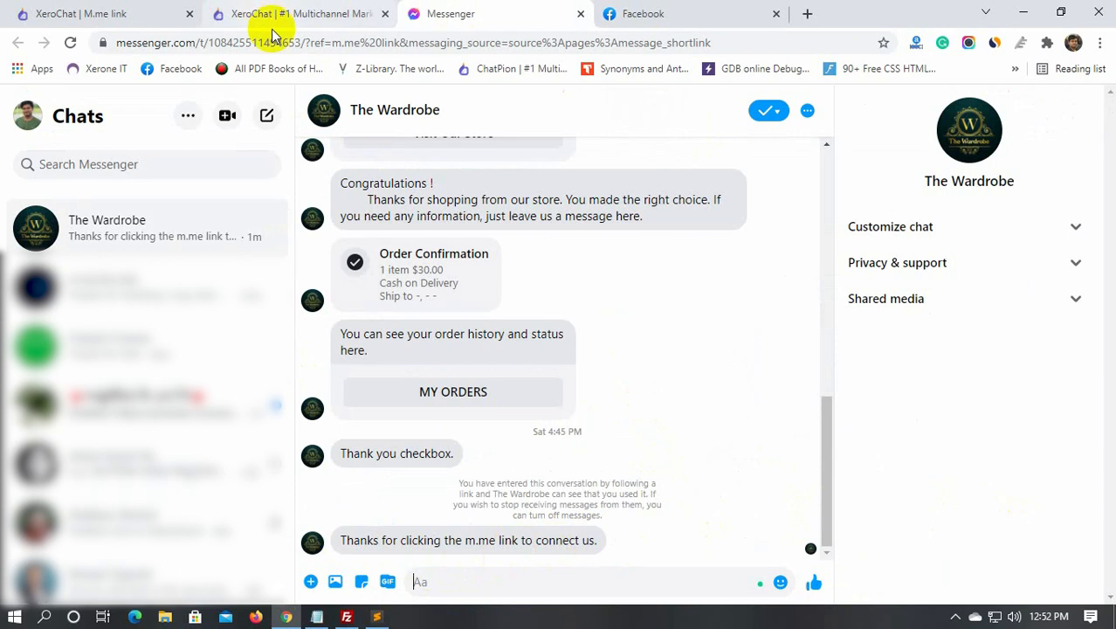
{"action": "left_click", "coordinate": [297, 14]}
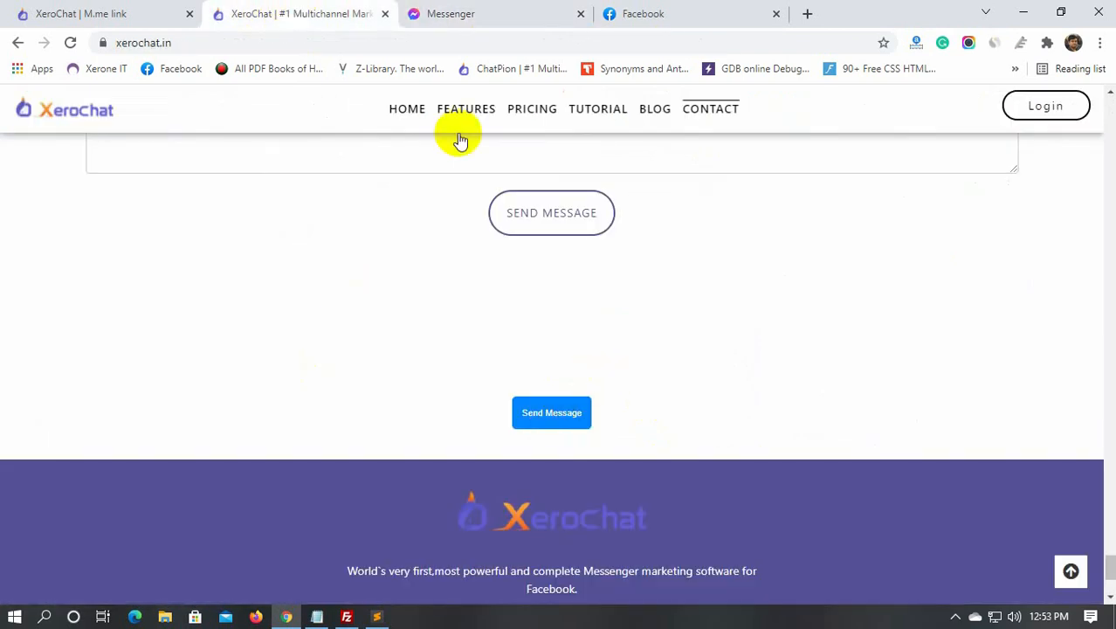
{"action": "mouse_move", "coordinate": [83, 12]}
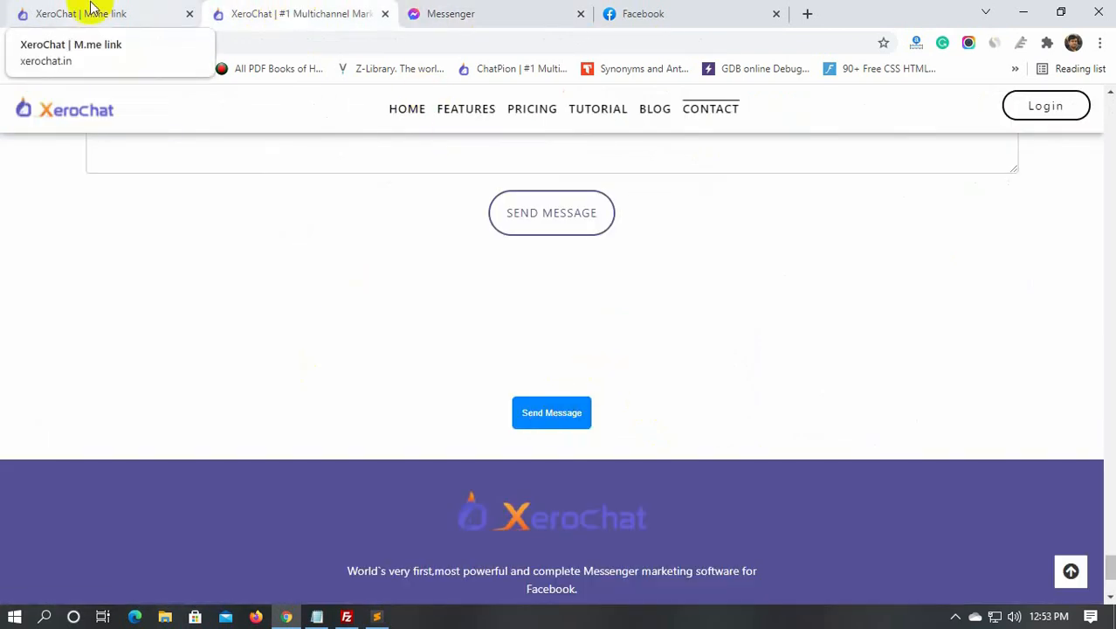
{"action": "left_click", "coordinate": [87, 14]}
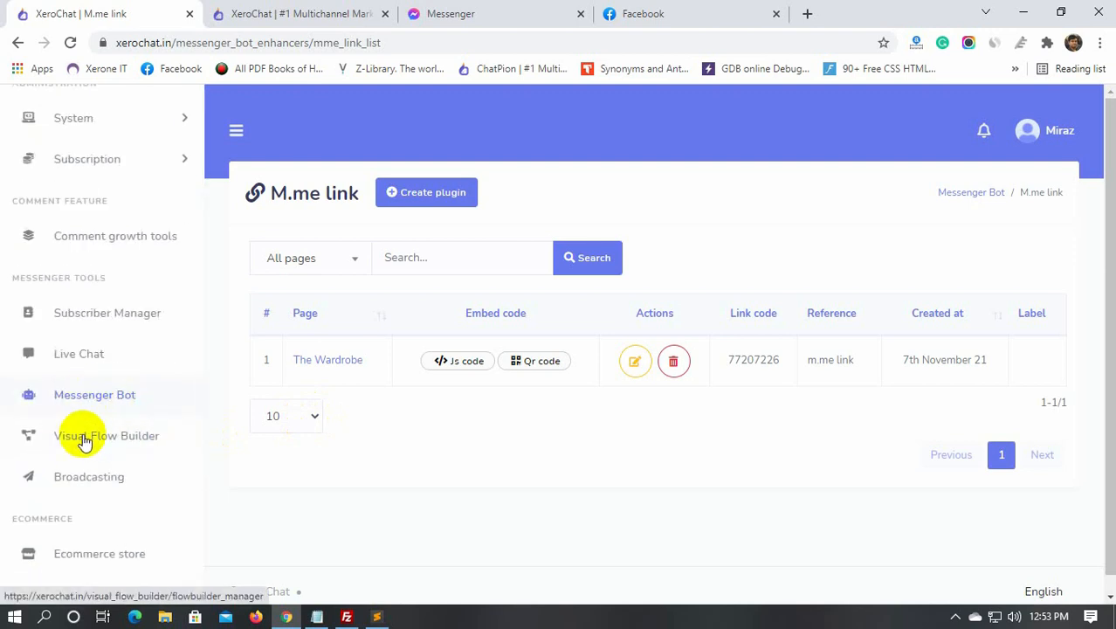
Step: Create a new Visual Flow Builder flow titled 'Engagement 2'
{"action": "left_click", "coordinate": [106, 436]}
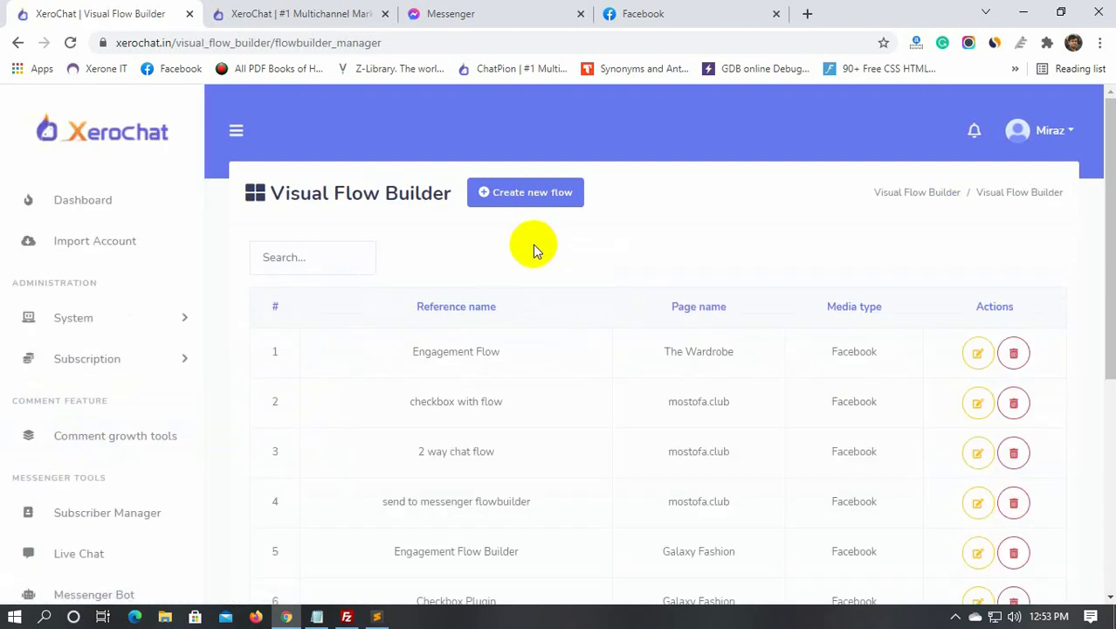
{"action": "left_click", "coordinate": [524, 192]}
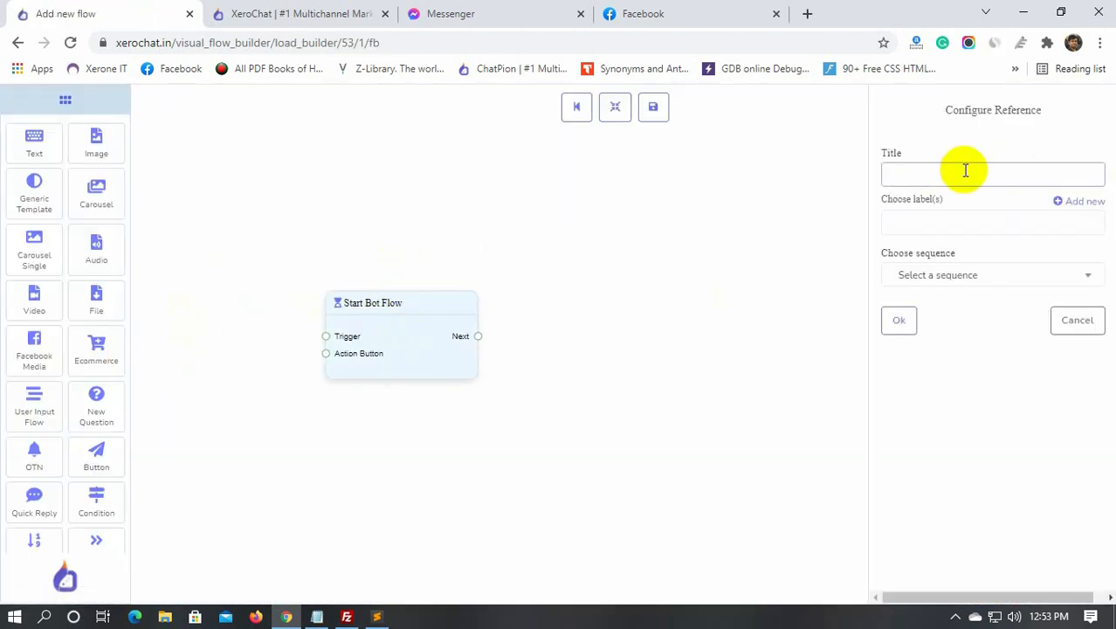
{"action": "type", "text": "Engage"}
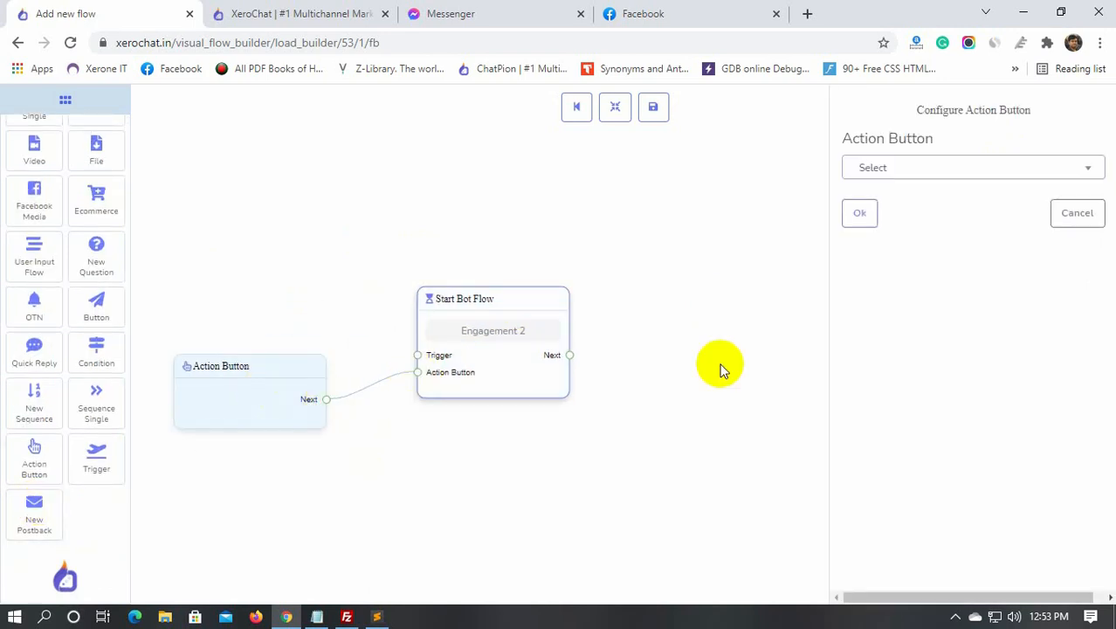
{"action": "left_click", "coordinate": [971, 167]}
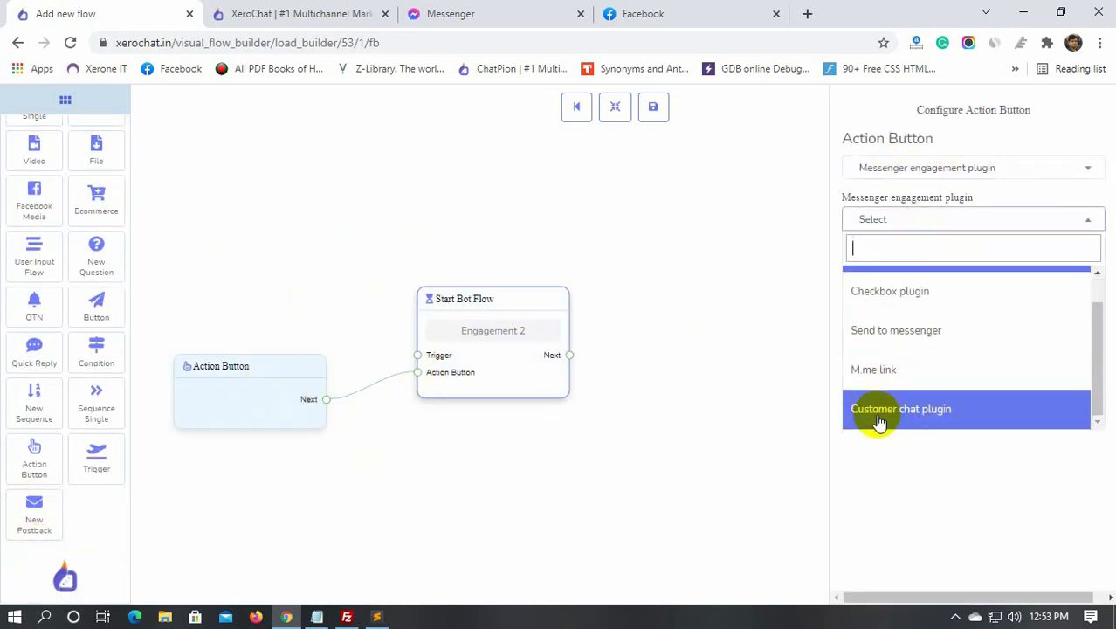
{"action": "left_click", "coordinate": [902, 408]}
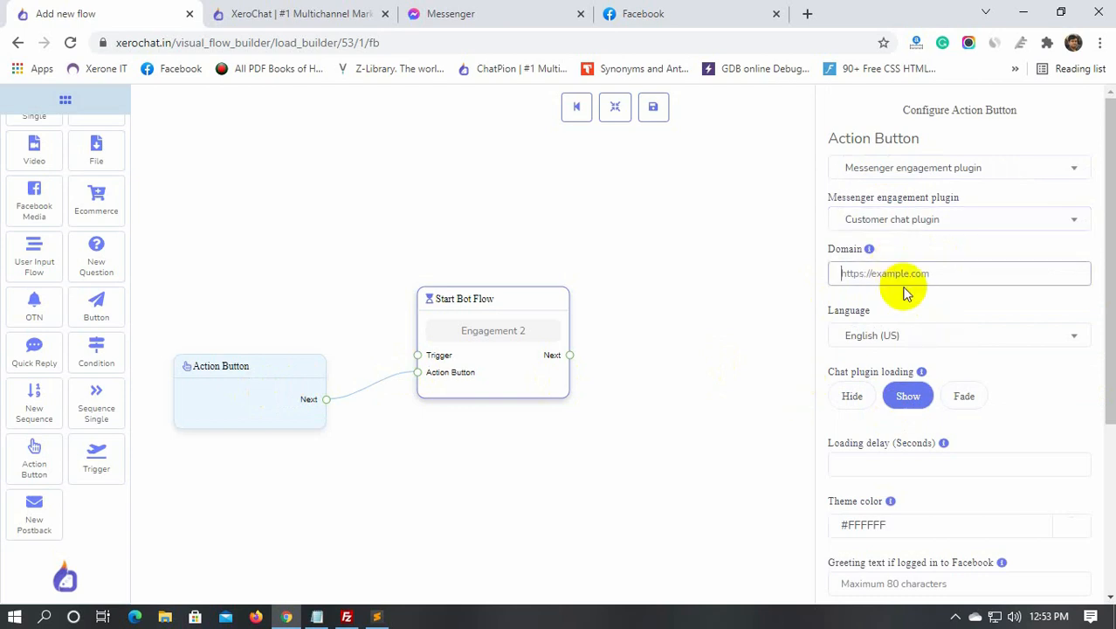
{"action": "type", "text": "https://xerochat.in"}
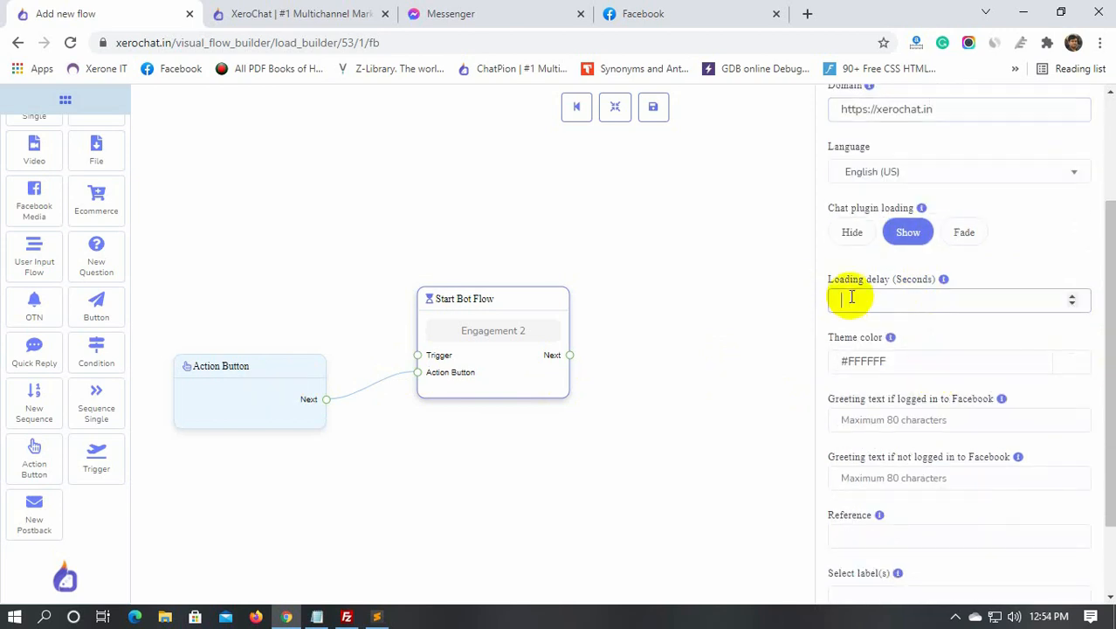
{"action": "type", "text": "2"}
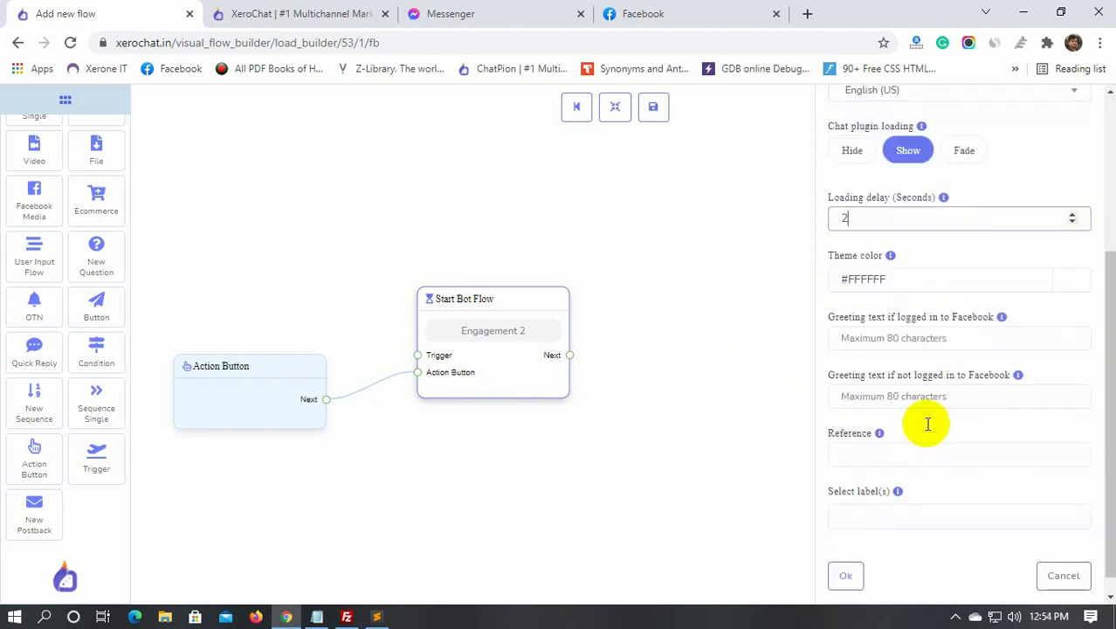
{"action": "left_click", "coordinate": [959, 338]}
{"action": "type", "text": "Chatplugin"}
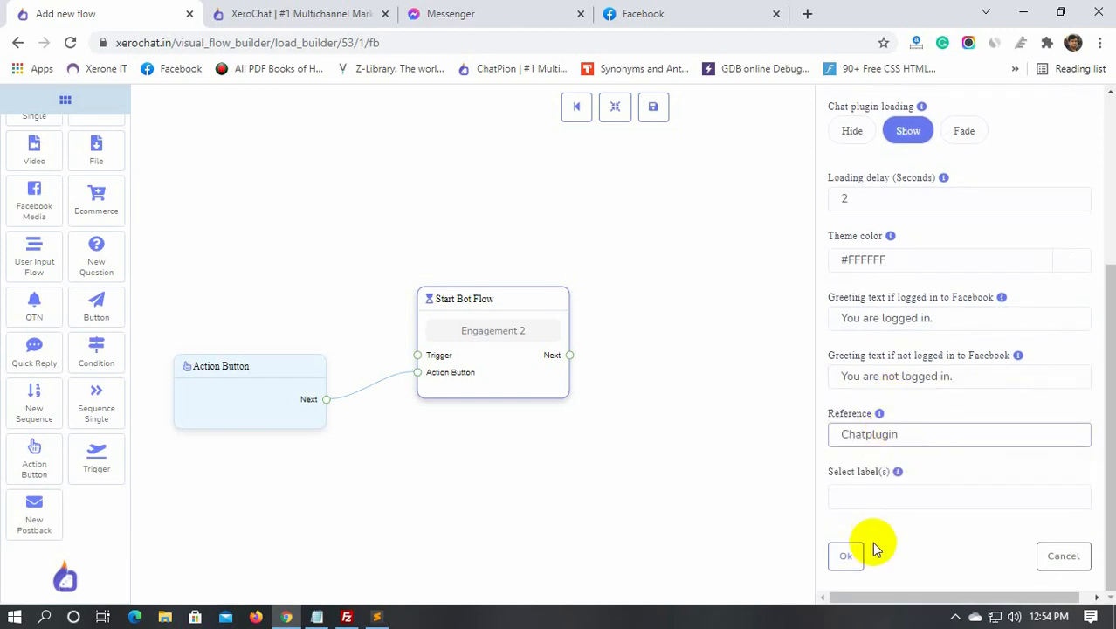
{"action": "left_click", "coordinate": [845, 555]}
{"action": "type", "text": "Thanks for clicking on ChatPlugin to contac"}
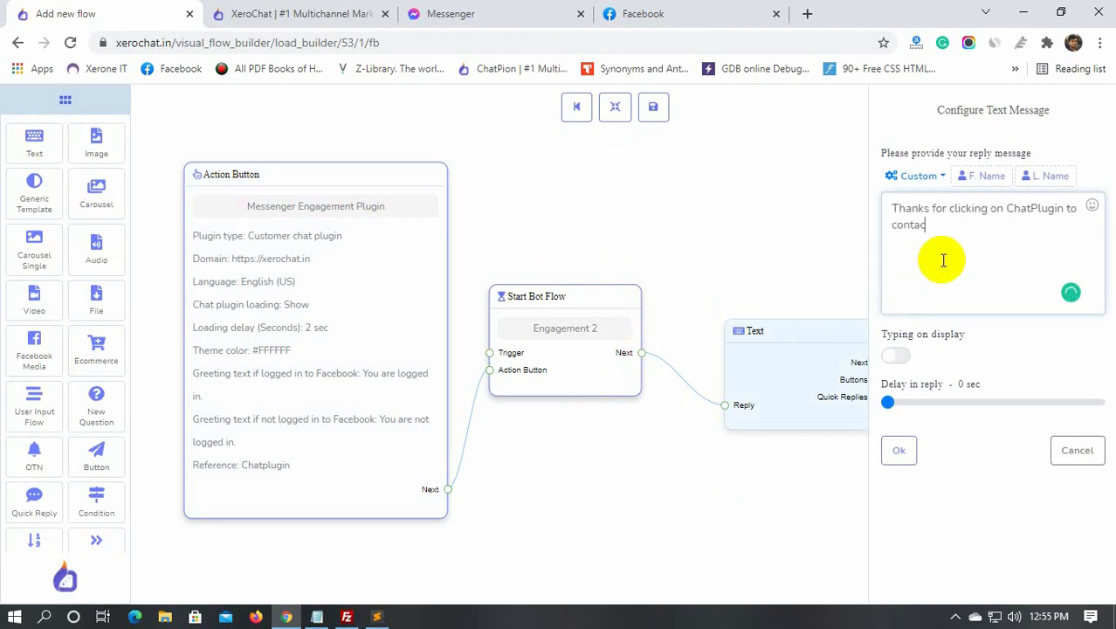
Step: Confirm the thank-you Text reply for clicking on ChatPlugin to contact us
{"action": "left_click", "coordinate": [899, 449]}
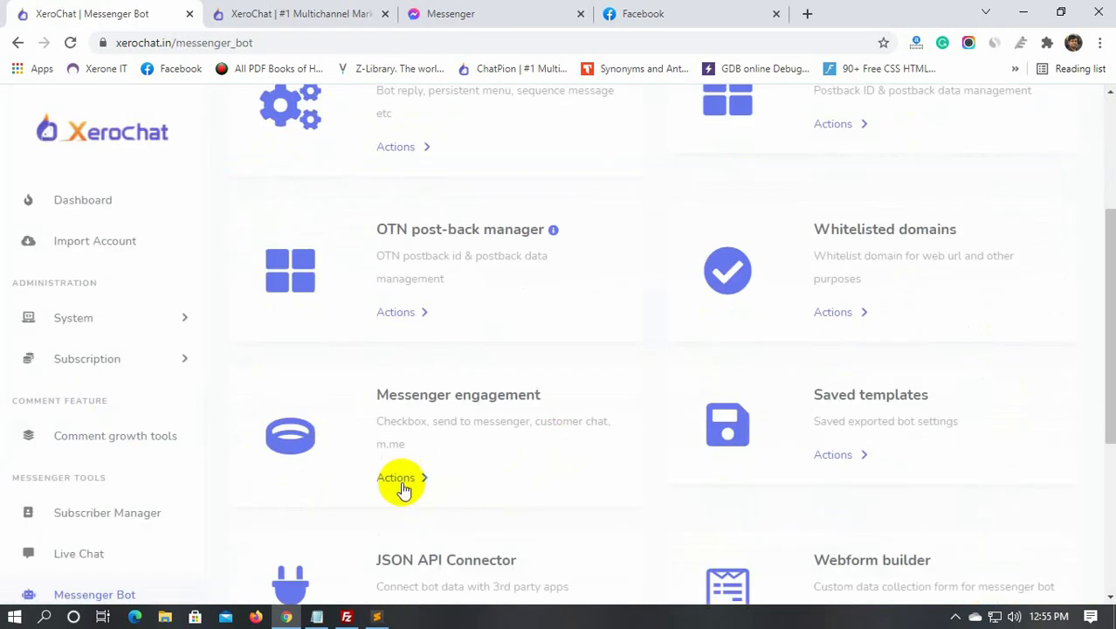
Step: Show the Customer chat plugin list from Messenger engagement actions, listing The Wardrobe and mostofa.club
{"action": "left_click", "coordinate": [396, 478]}
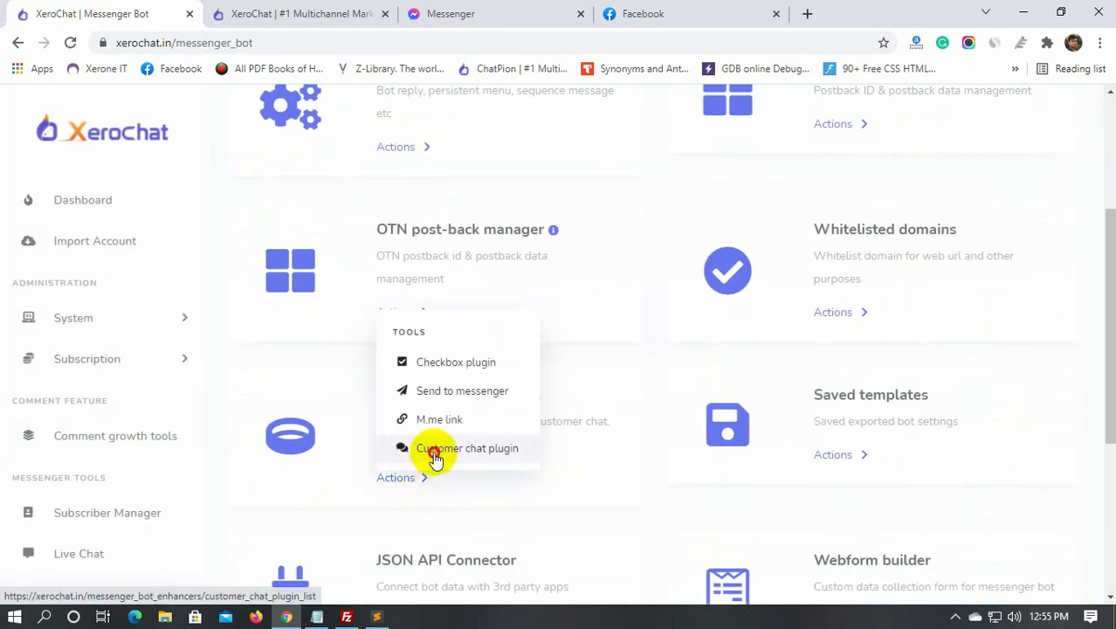
{"action": "left_click", "coordinate": [468, 448]}
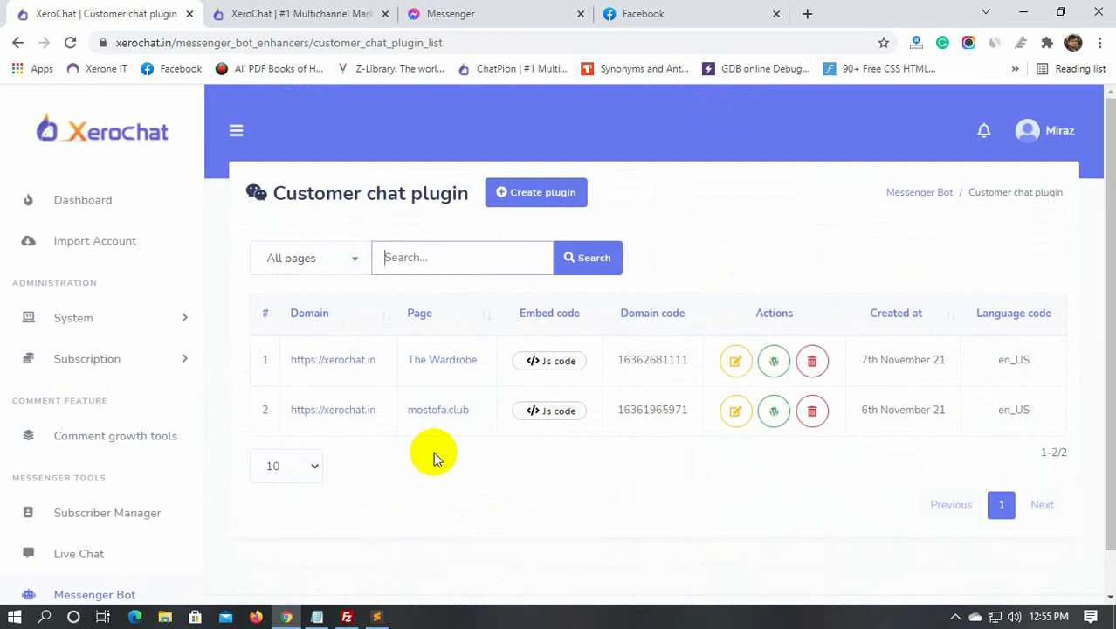
{"action": "mouse_move", "coordinate": [549, 360]}
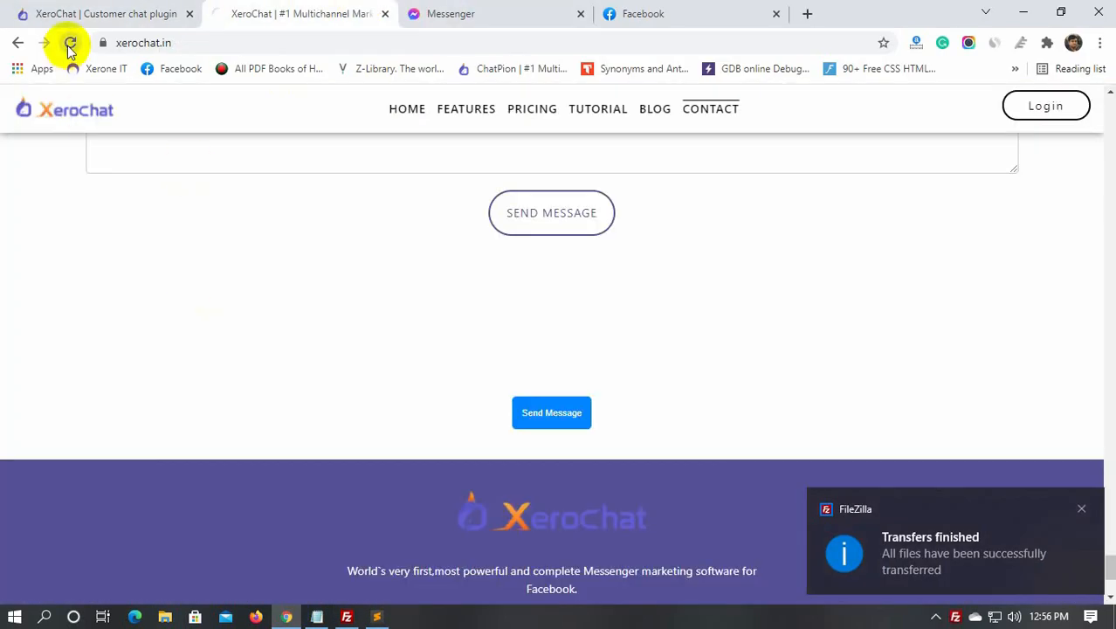
Step: Reload xerochat.in and continue as the logged-in user in The Wardrobe's chat widget
{"action": "left_click", "coordinate": [71, 43]}
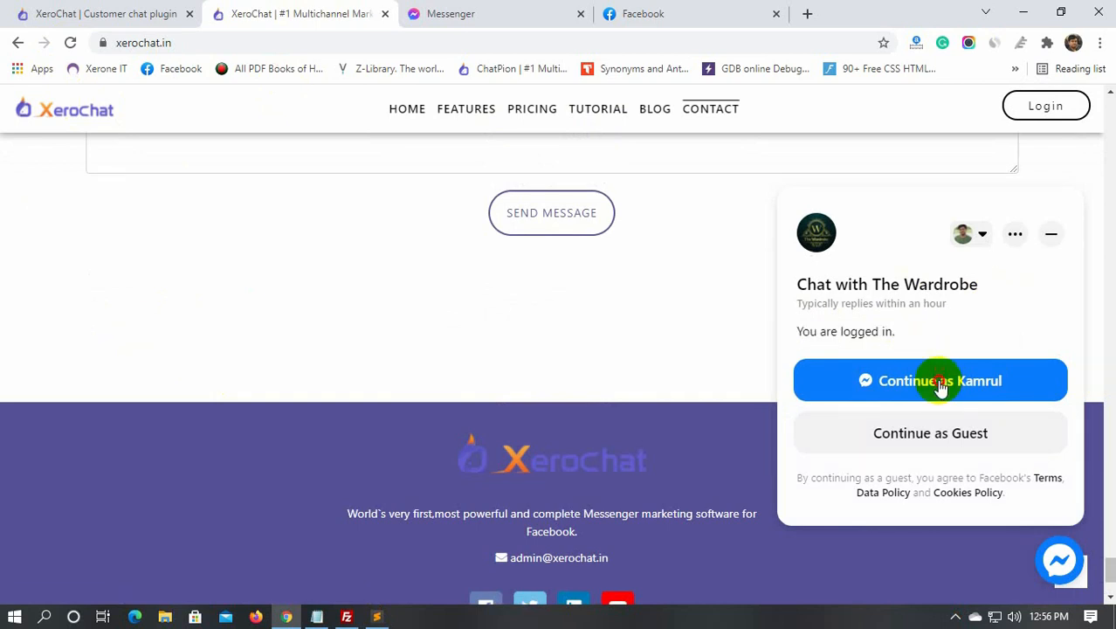
{"action": "left_click", "coordinate": [929, 380]}
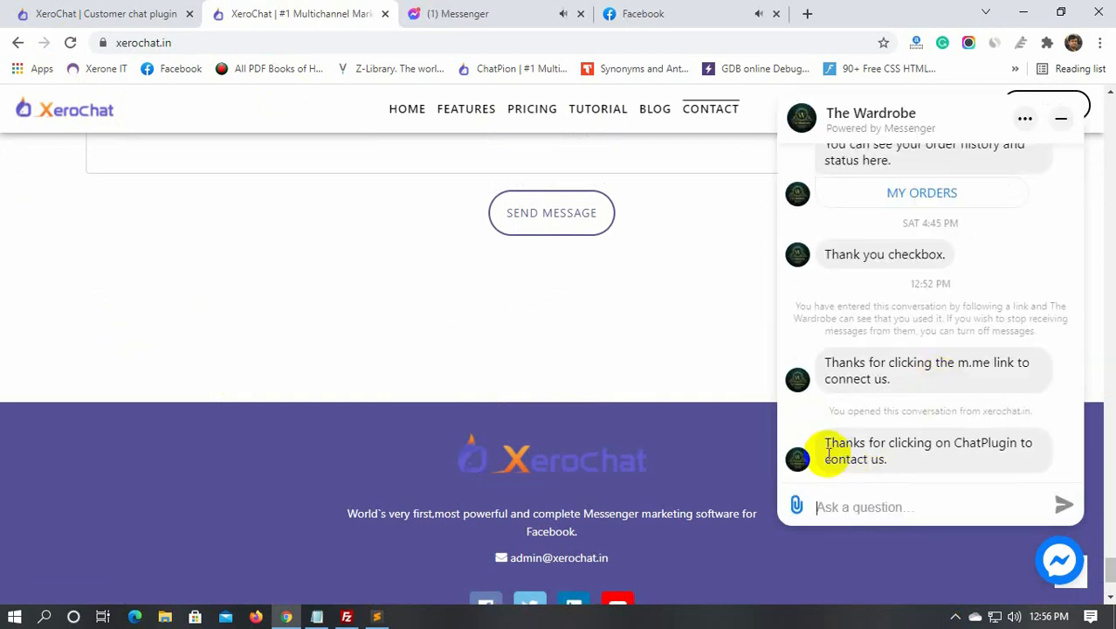